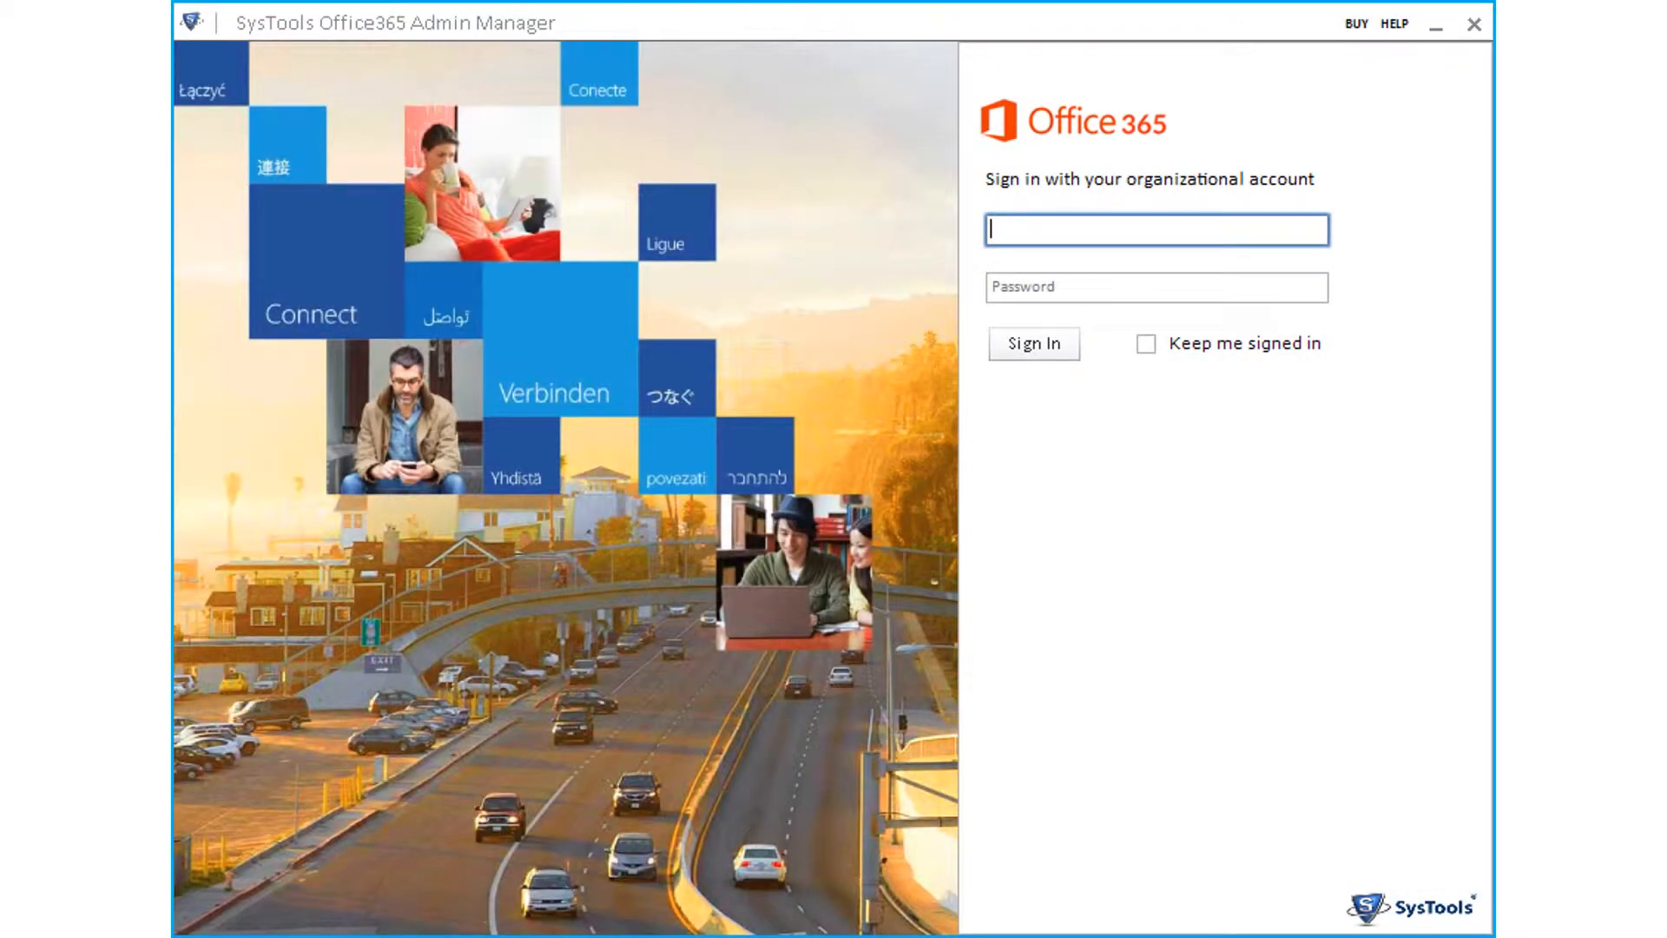
pyautogui.write('admin@domainname.onmicrosoft.com')
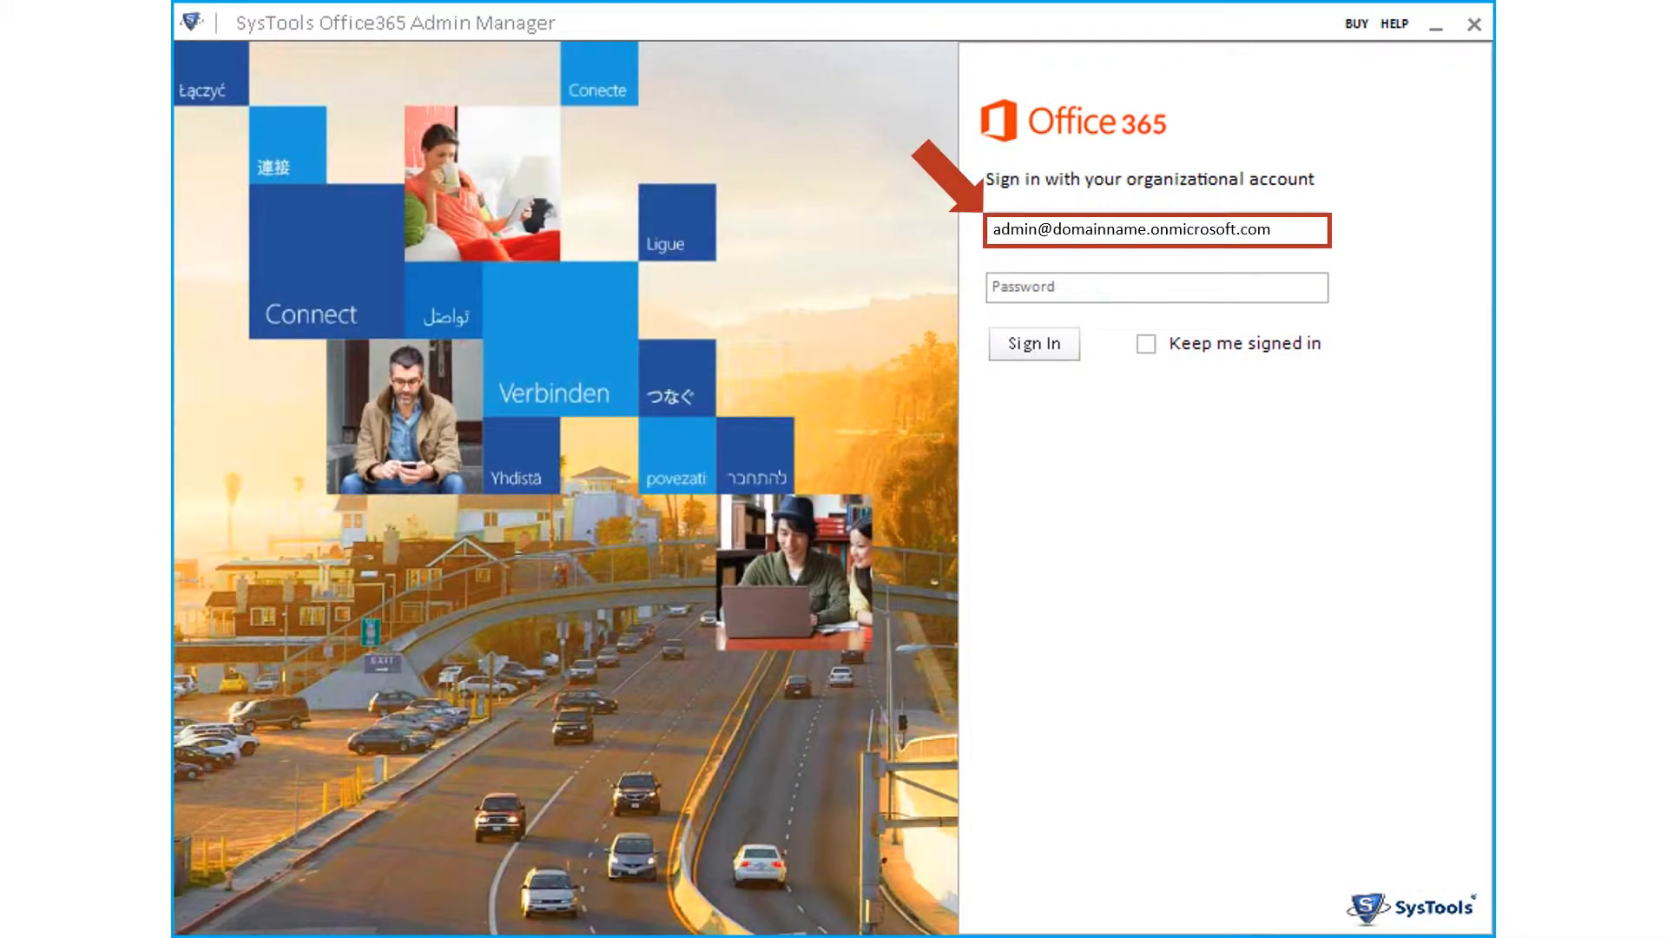
pyautogui.click(1157, 288)
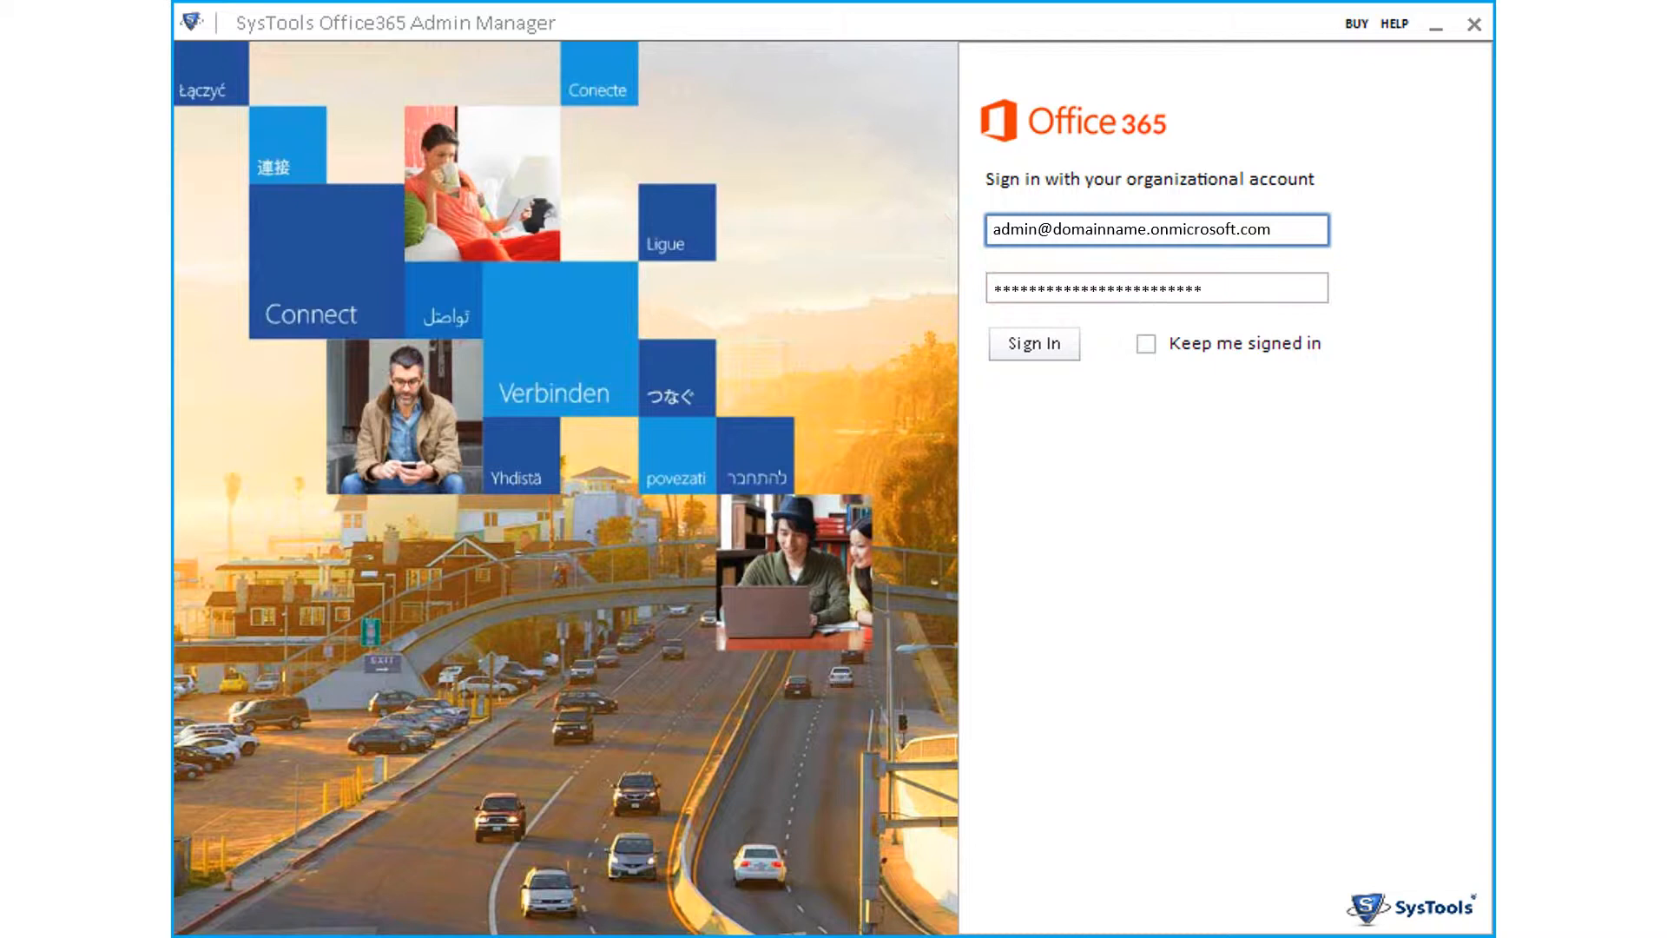
pyautogui.click(1033, 342)
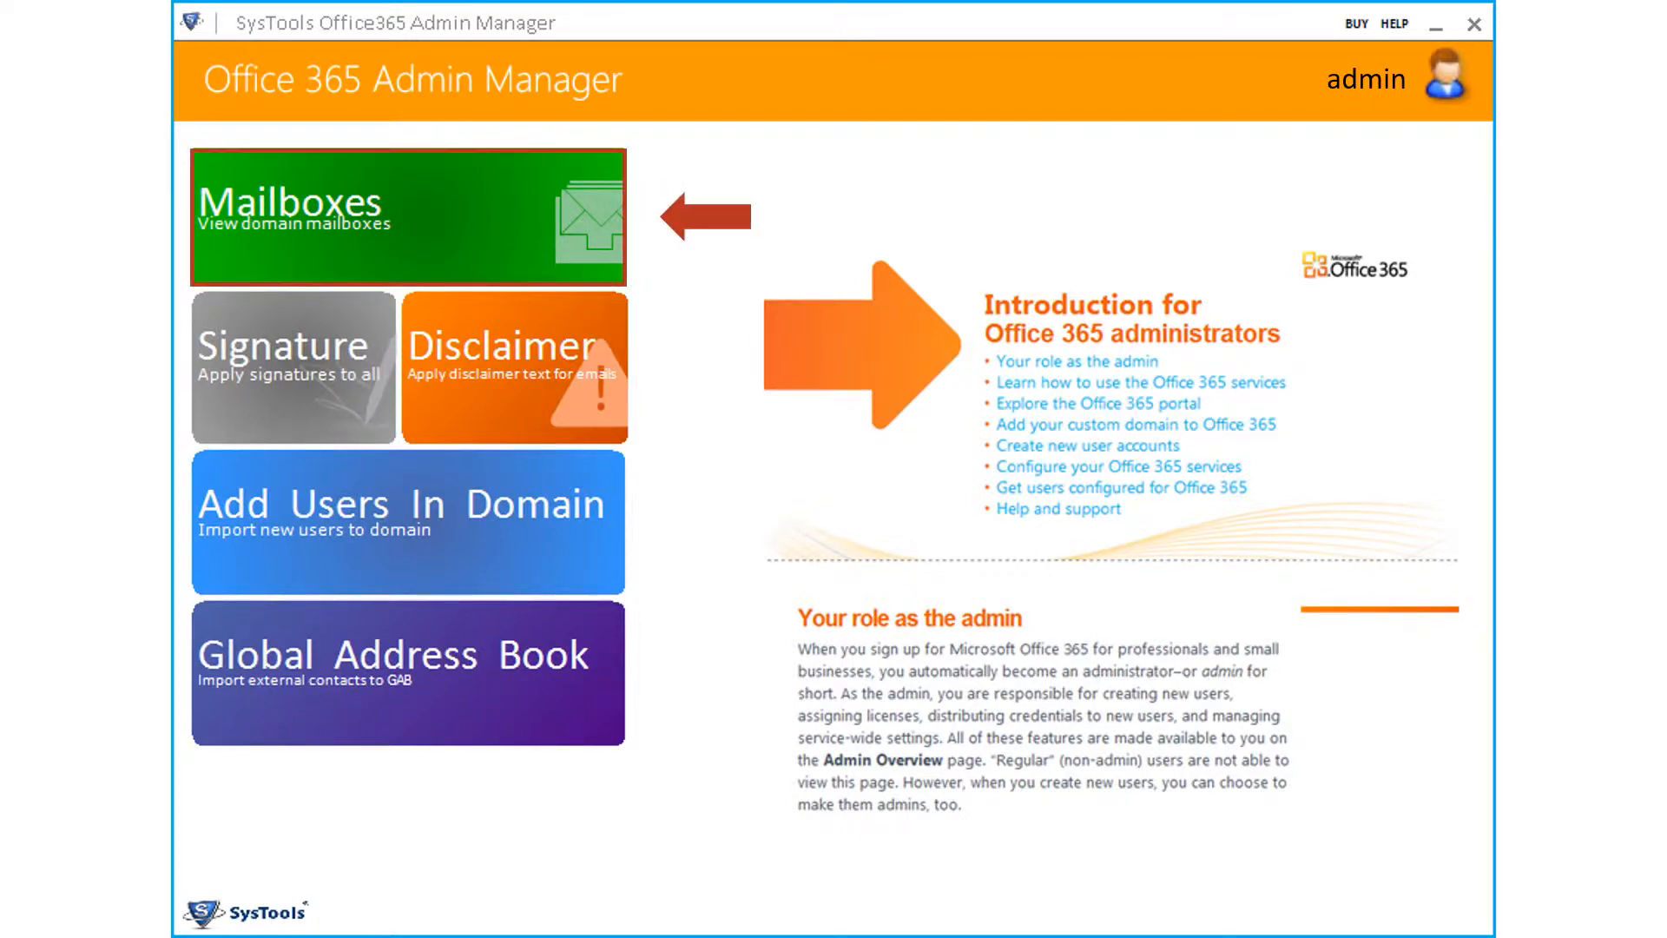
pyautogui.click(407, 222)
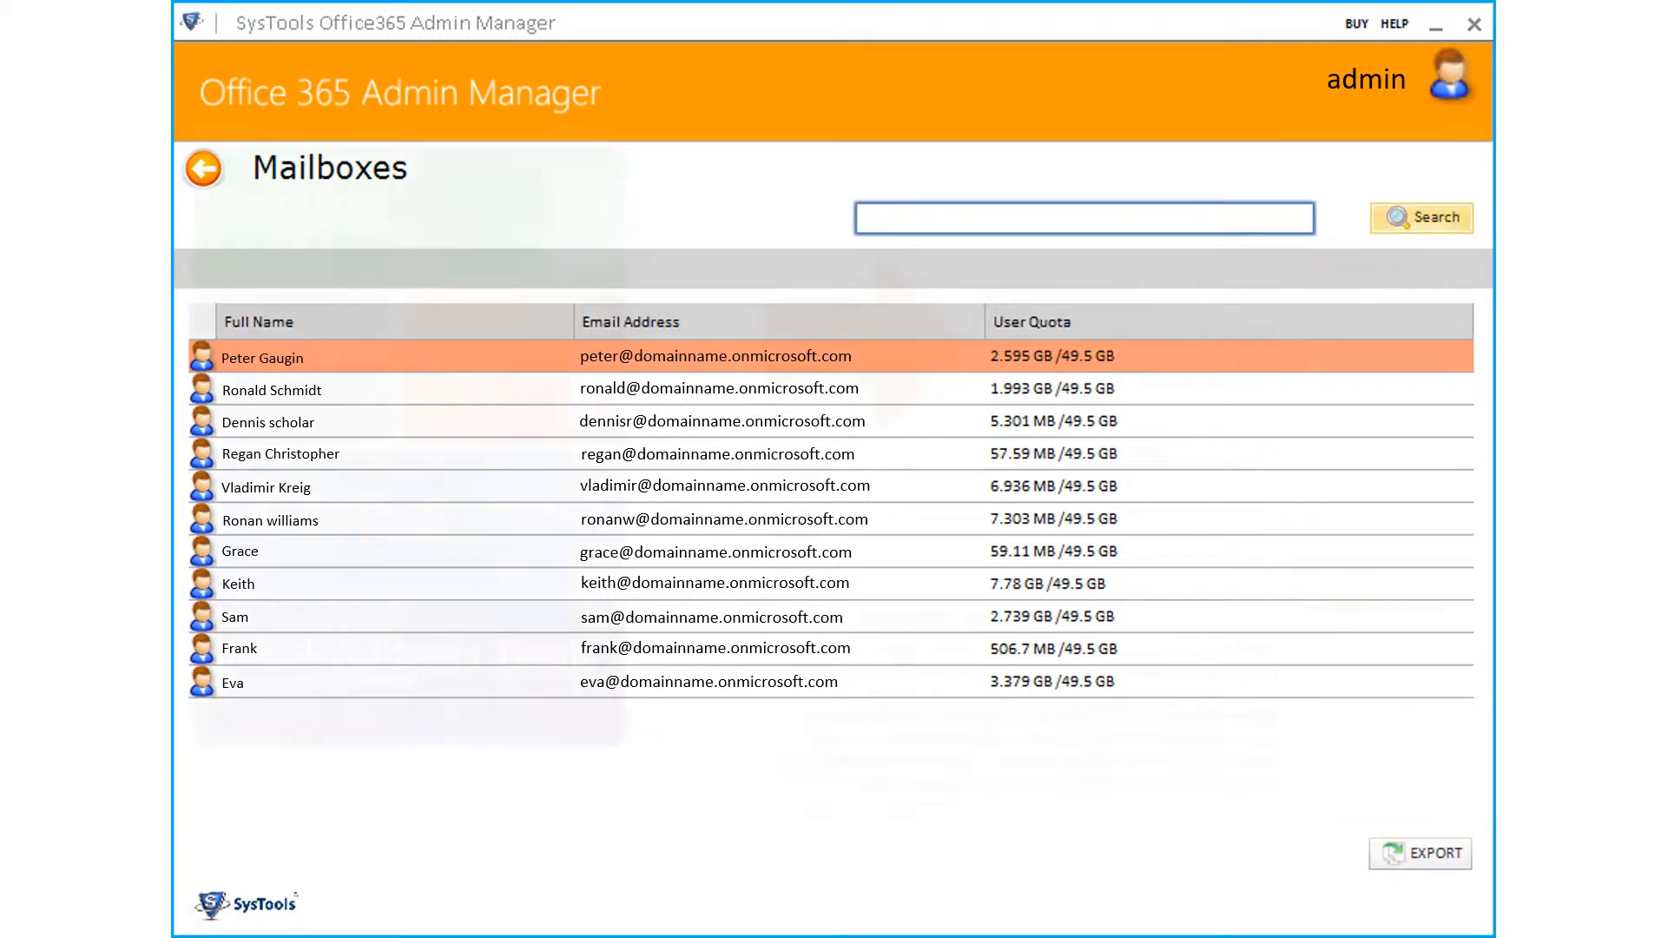
pyautogui.click(203, 170)
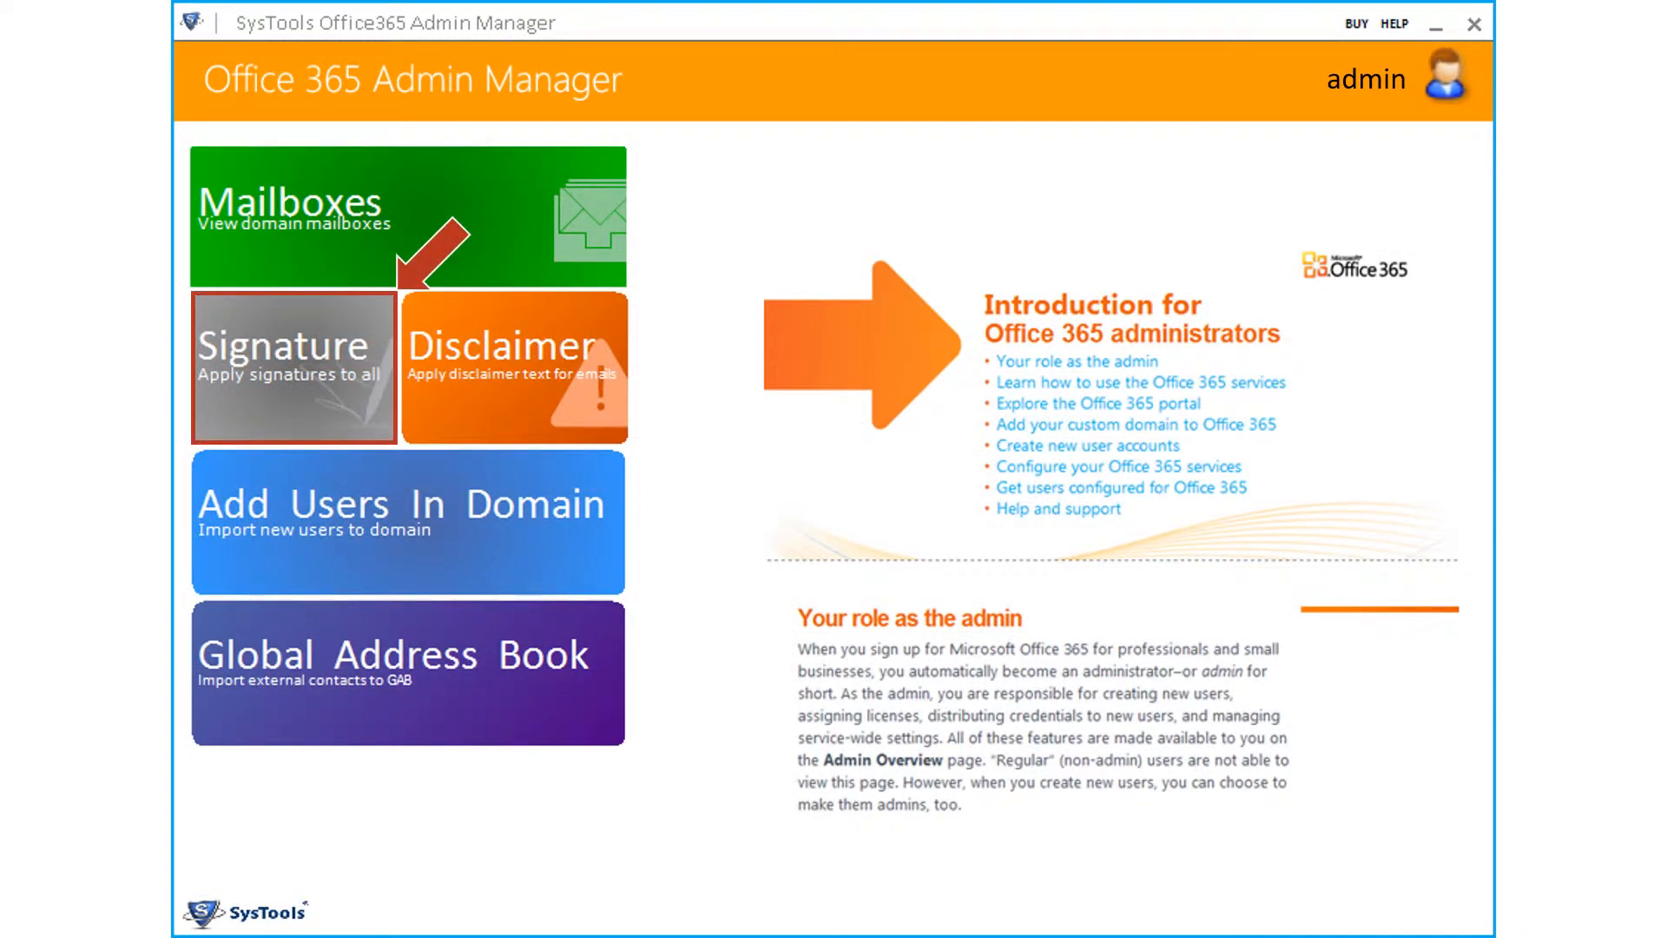
# Step: Save the contact-field signature with 'Apply to all' and go back to the dashboard
pyautogui.click(291, 365)
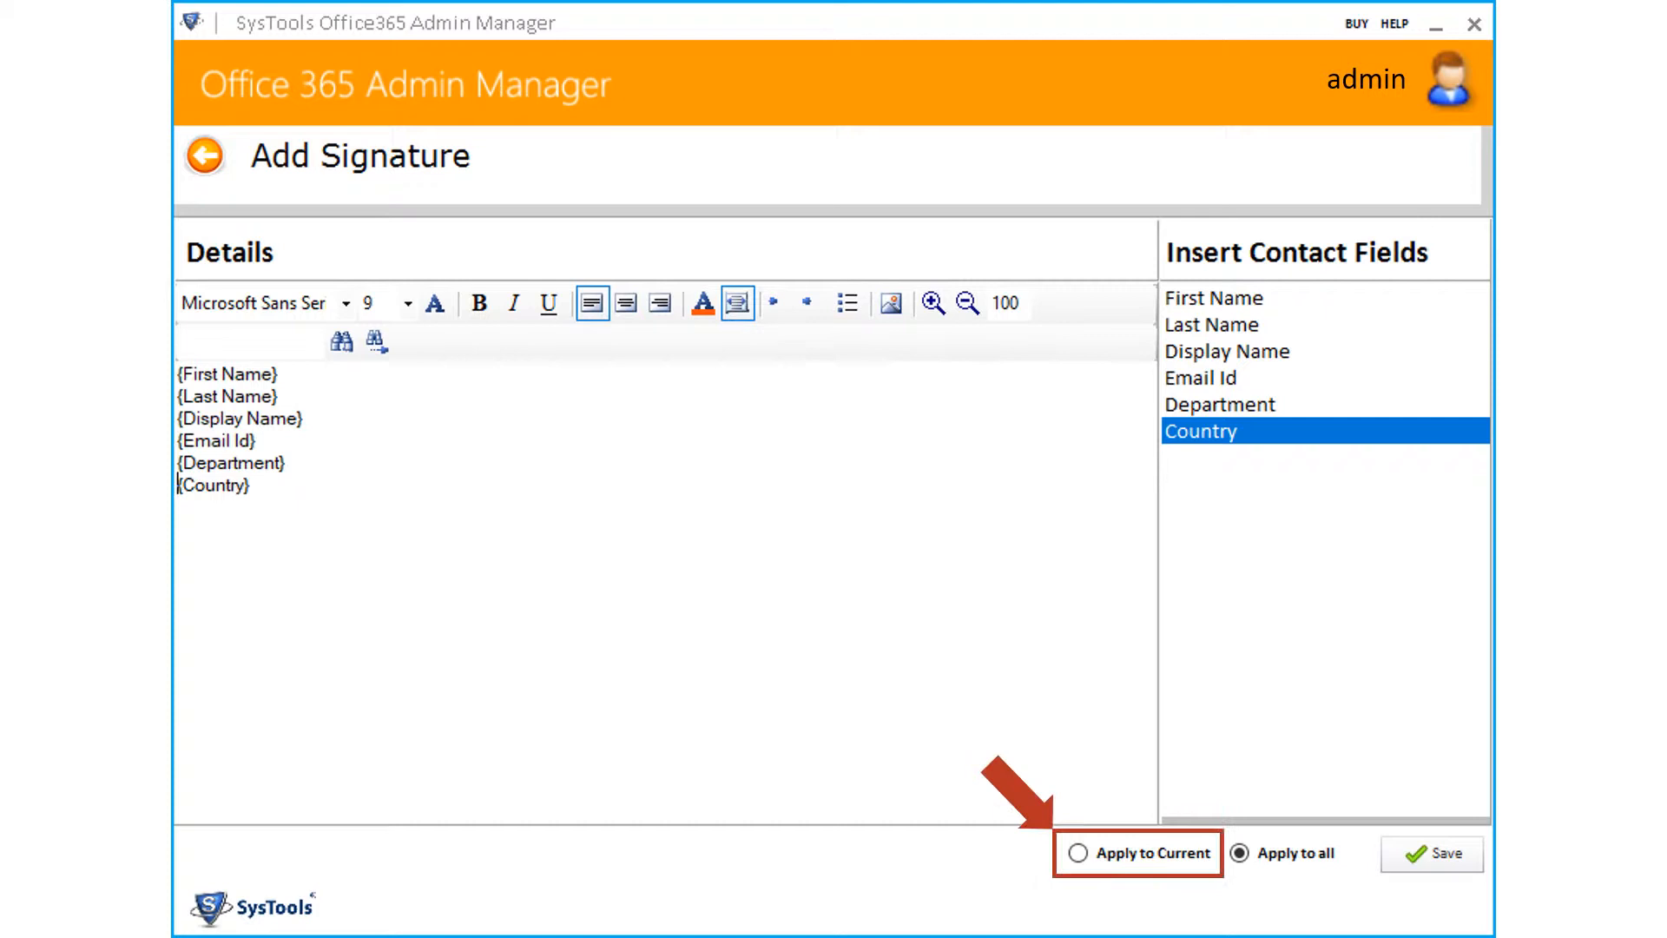
pyautogui.click(1073, 853)
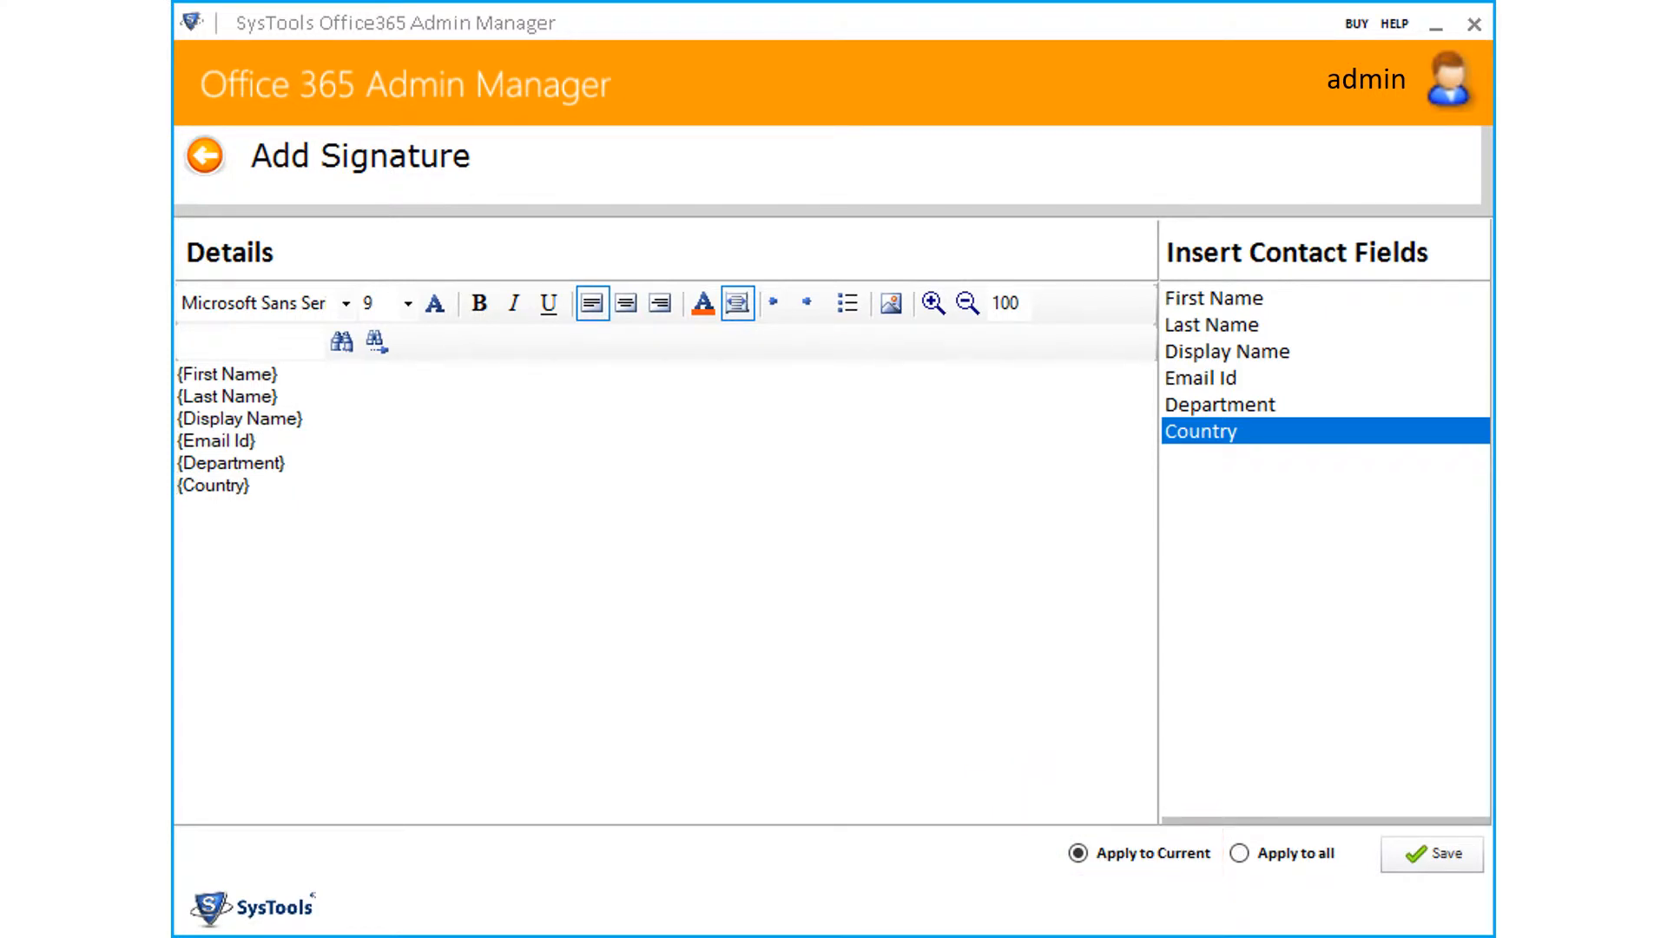
pyautogui.click(1233, 855)
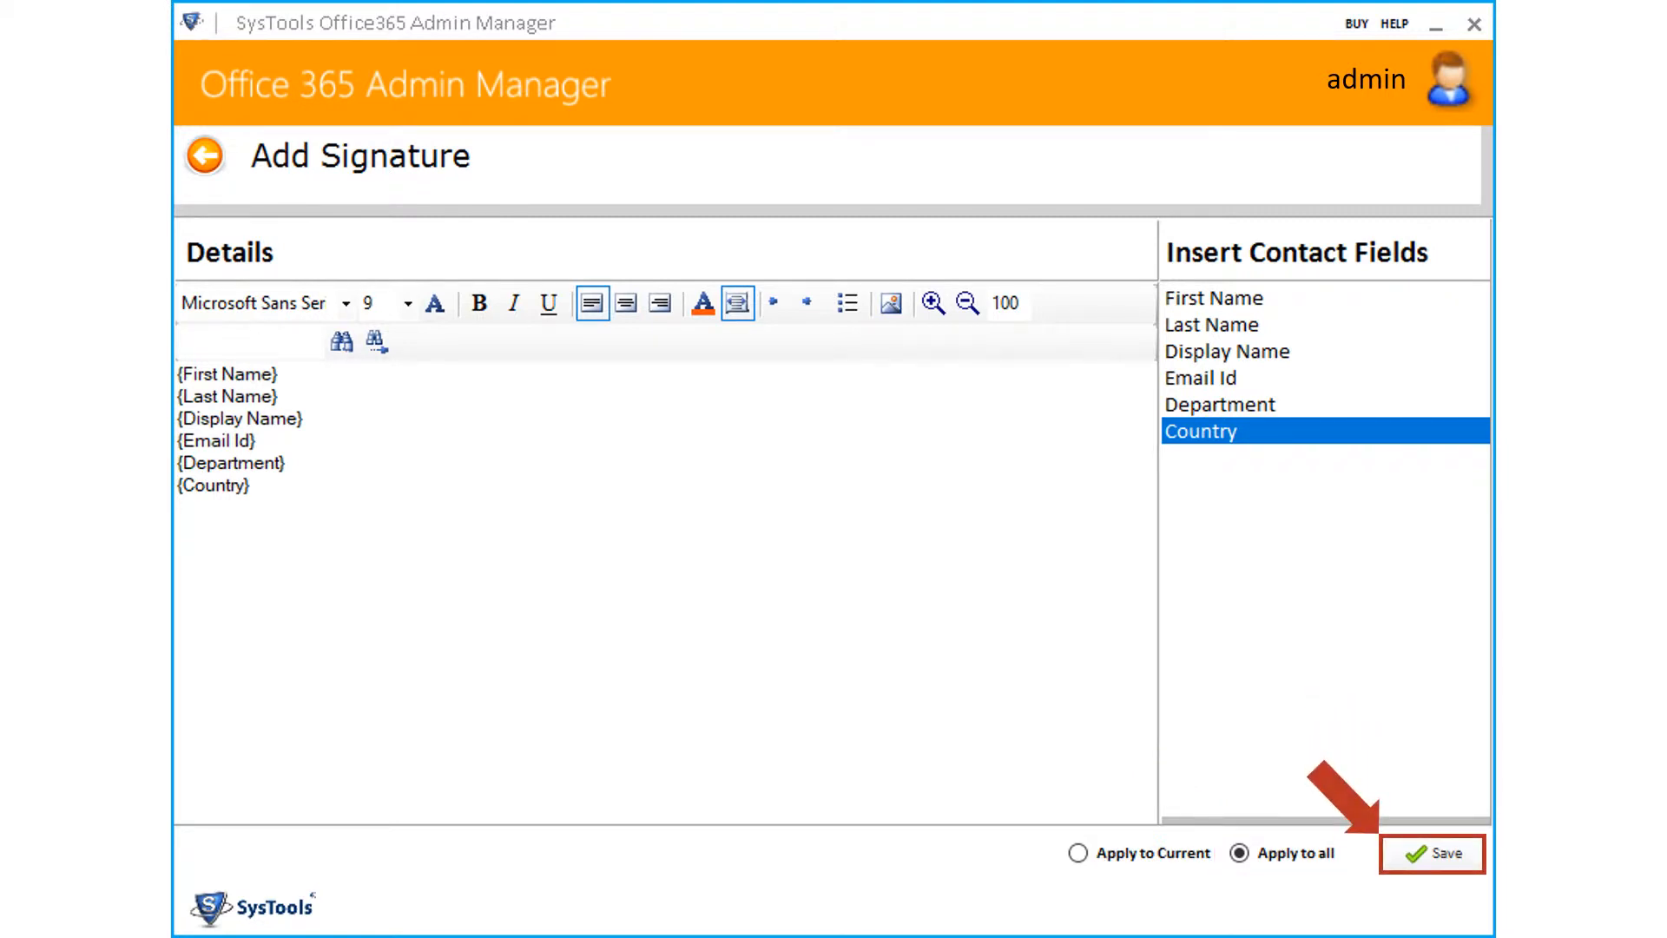
pyautogui.click(1442, 854)
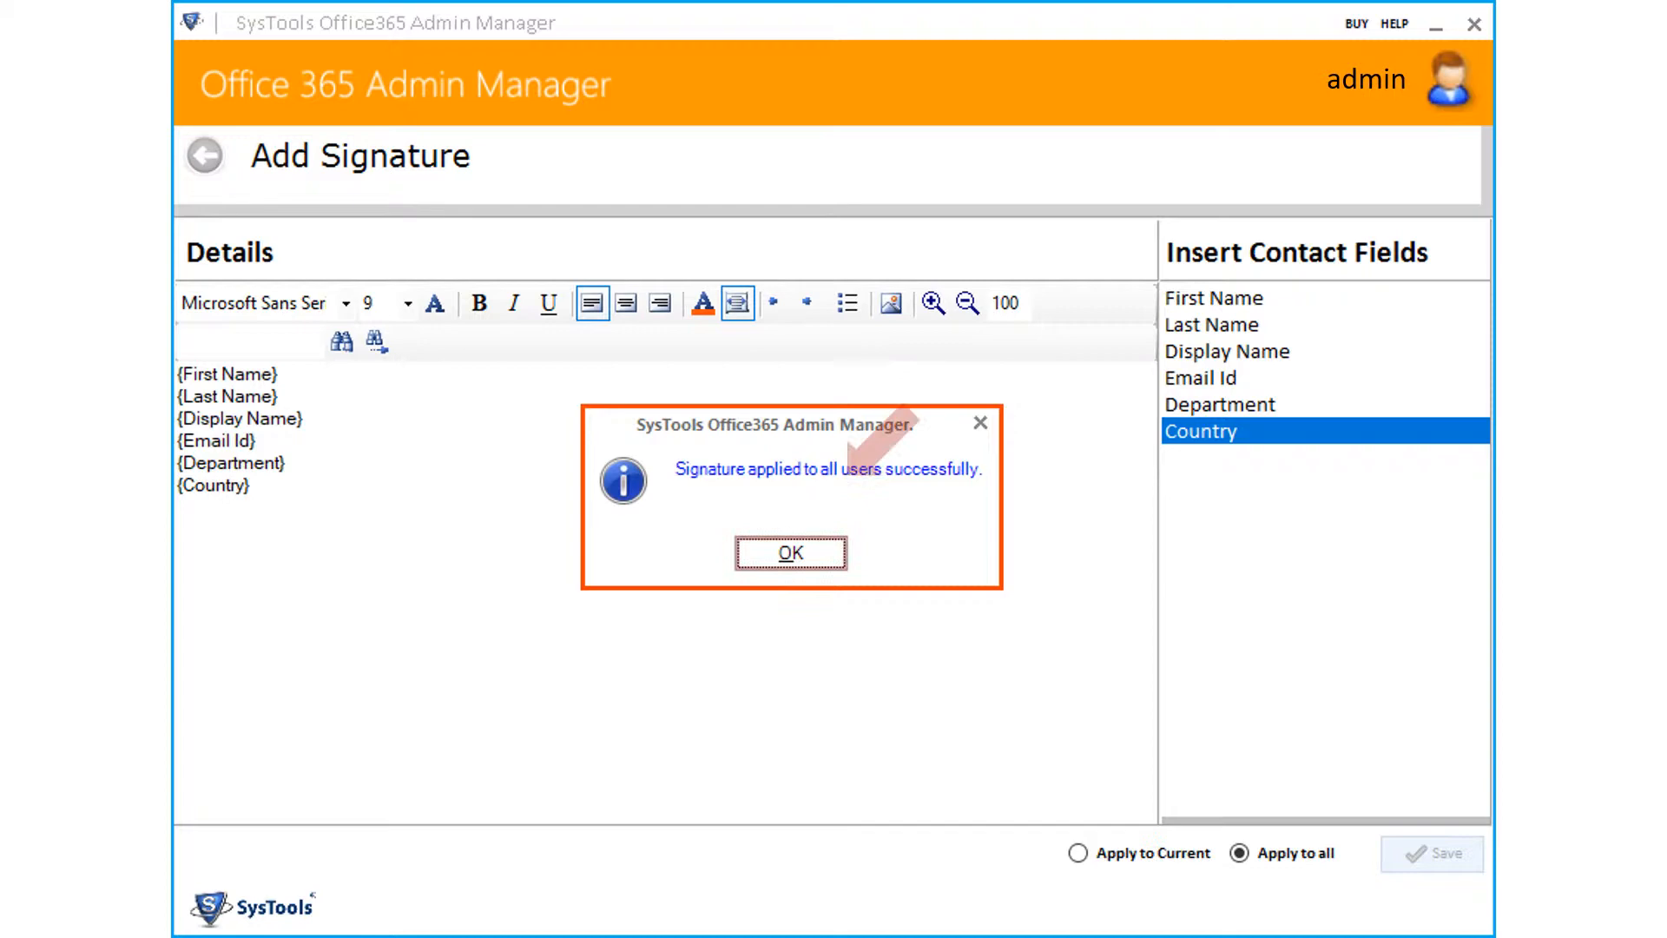
pyautogui.click(789, 554)
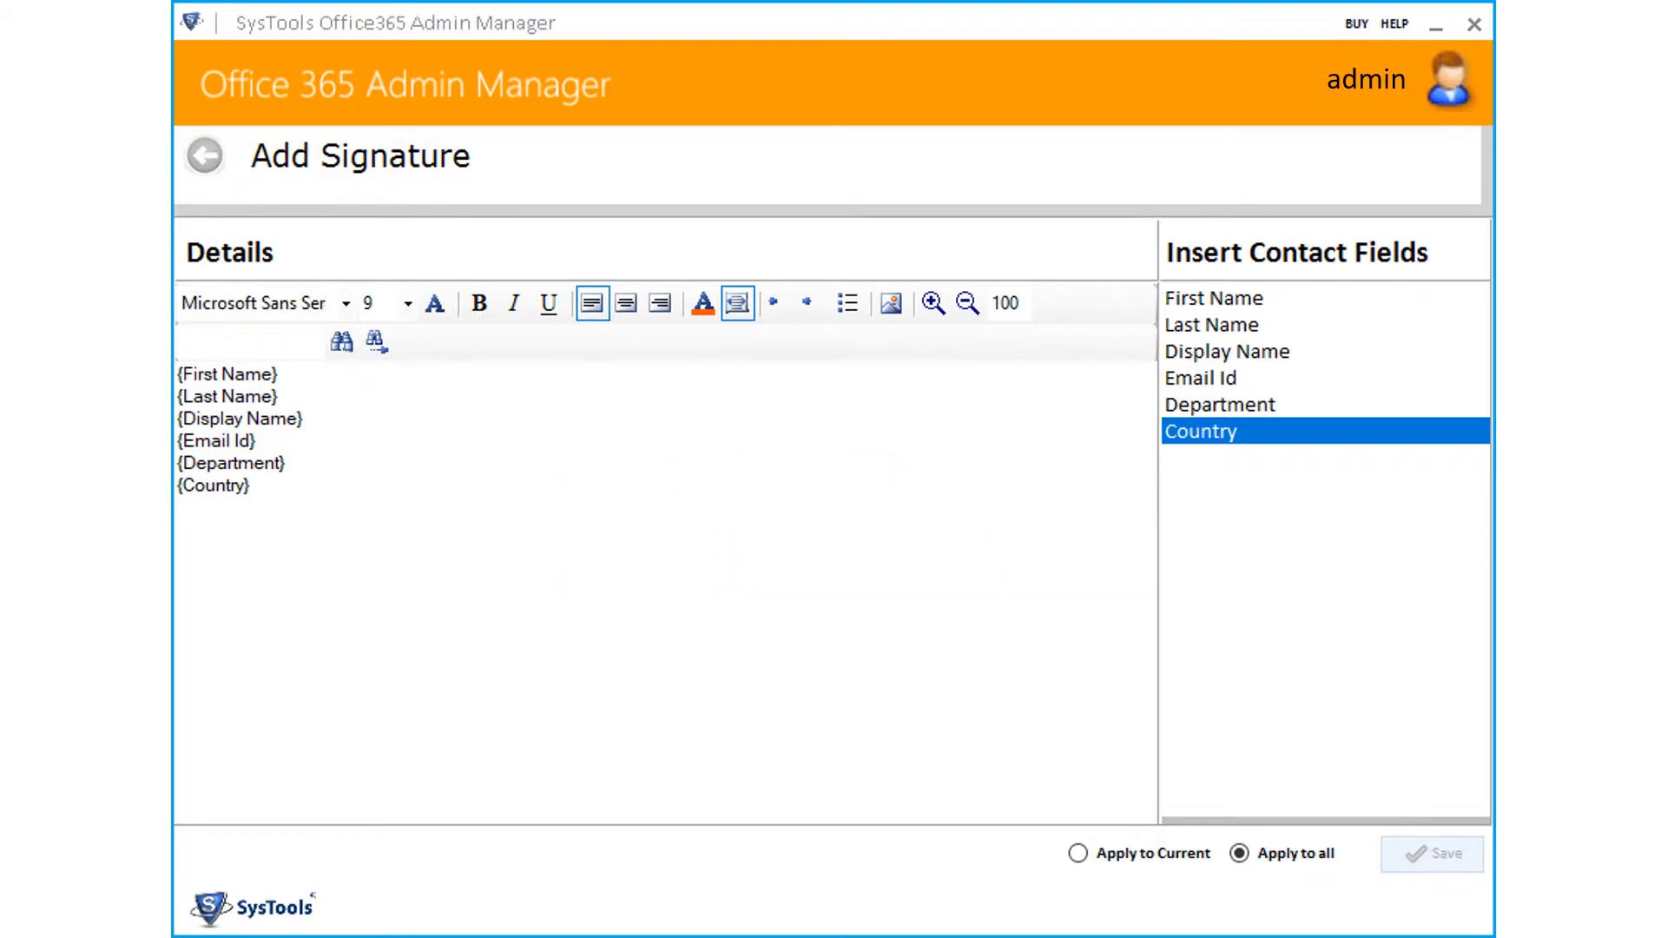
pyautogui.click(205, 156)
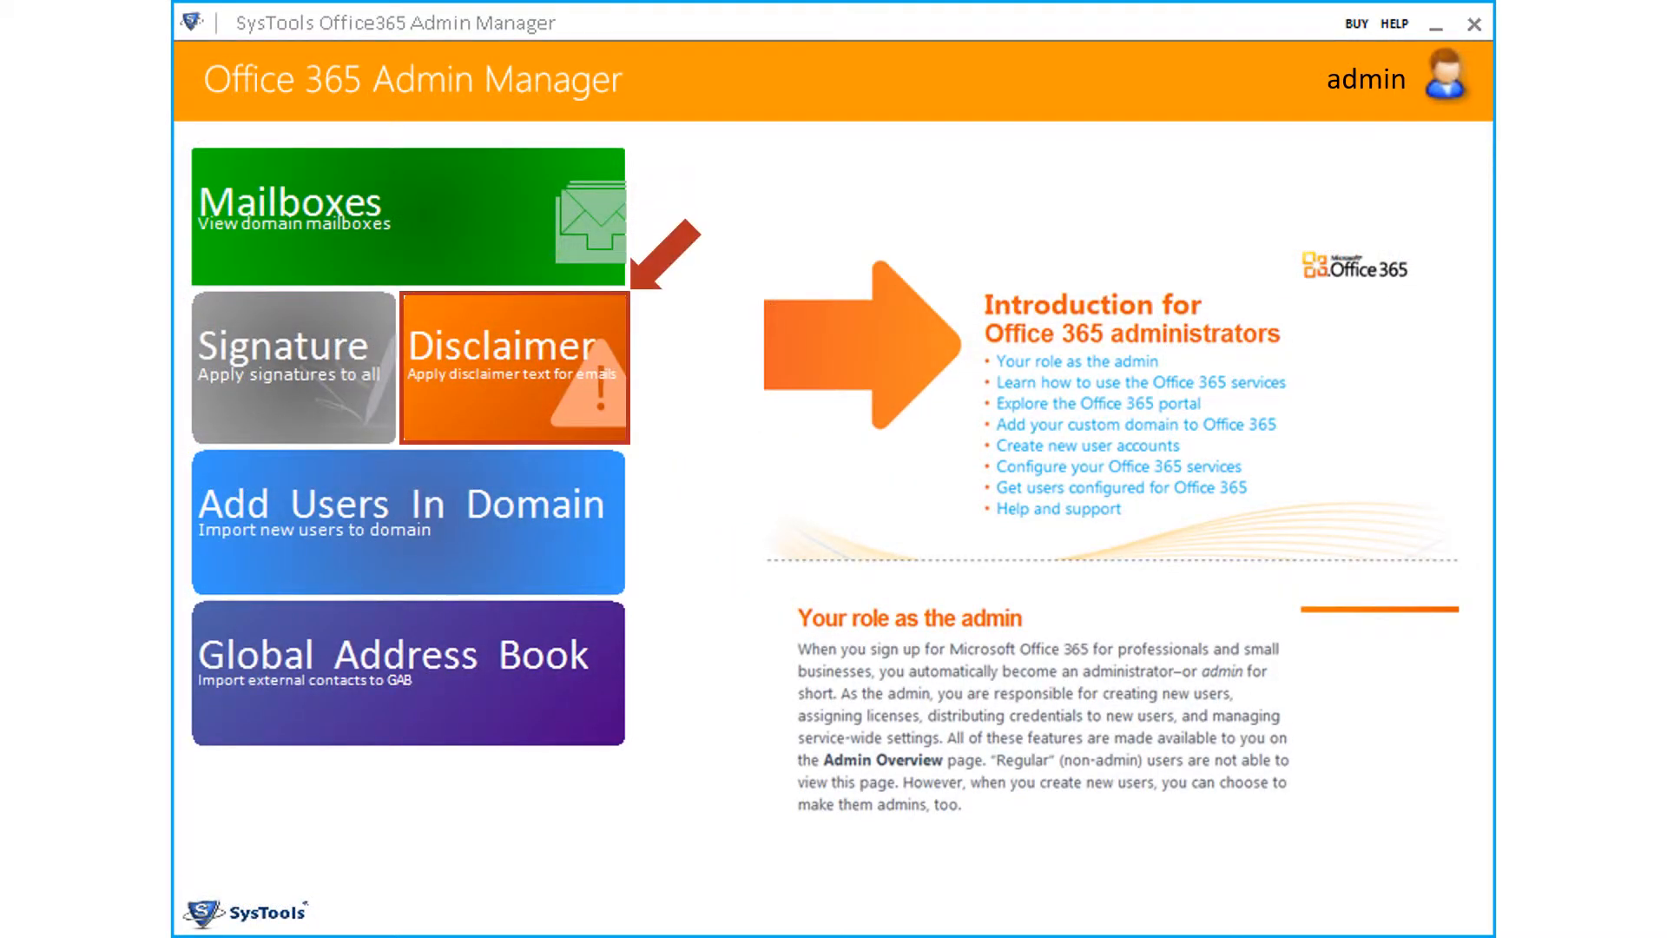
# Step: Save the terms-and-conditions disclaimer text for users' emails and confirm
pyautogui.click(516, 365)
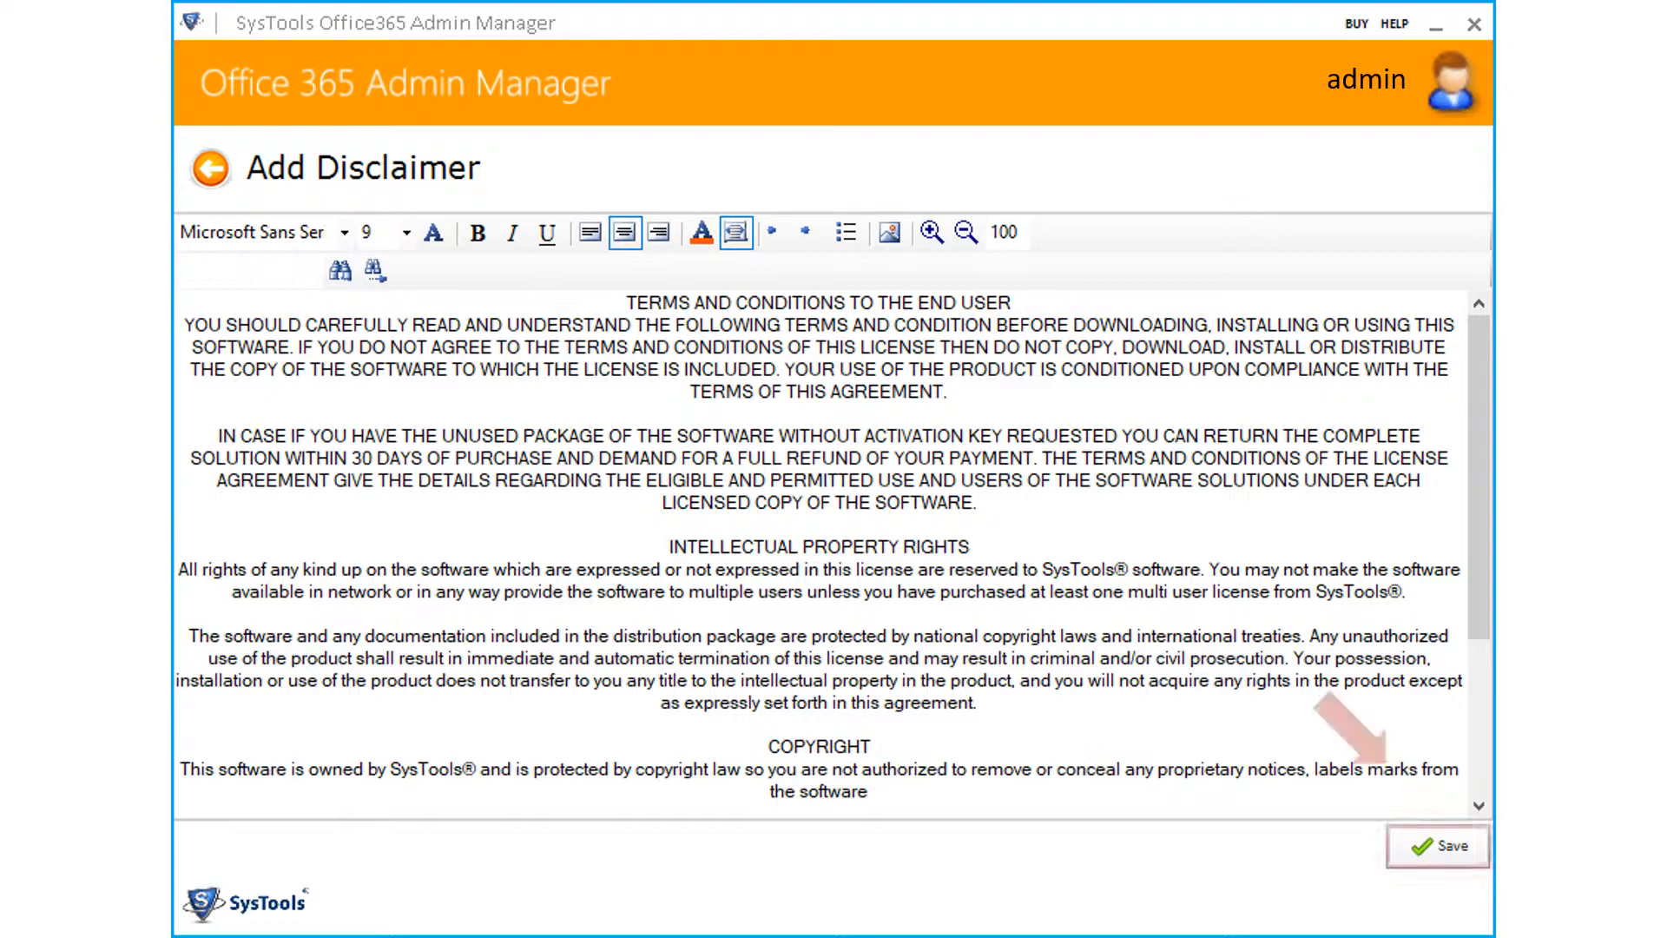
pyautogui.click(1438, 847)
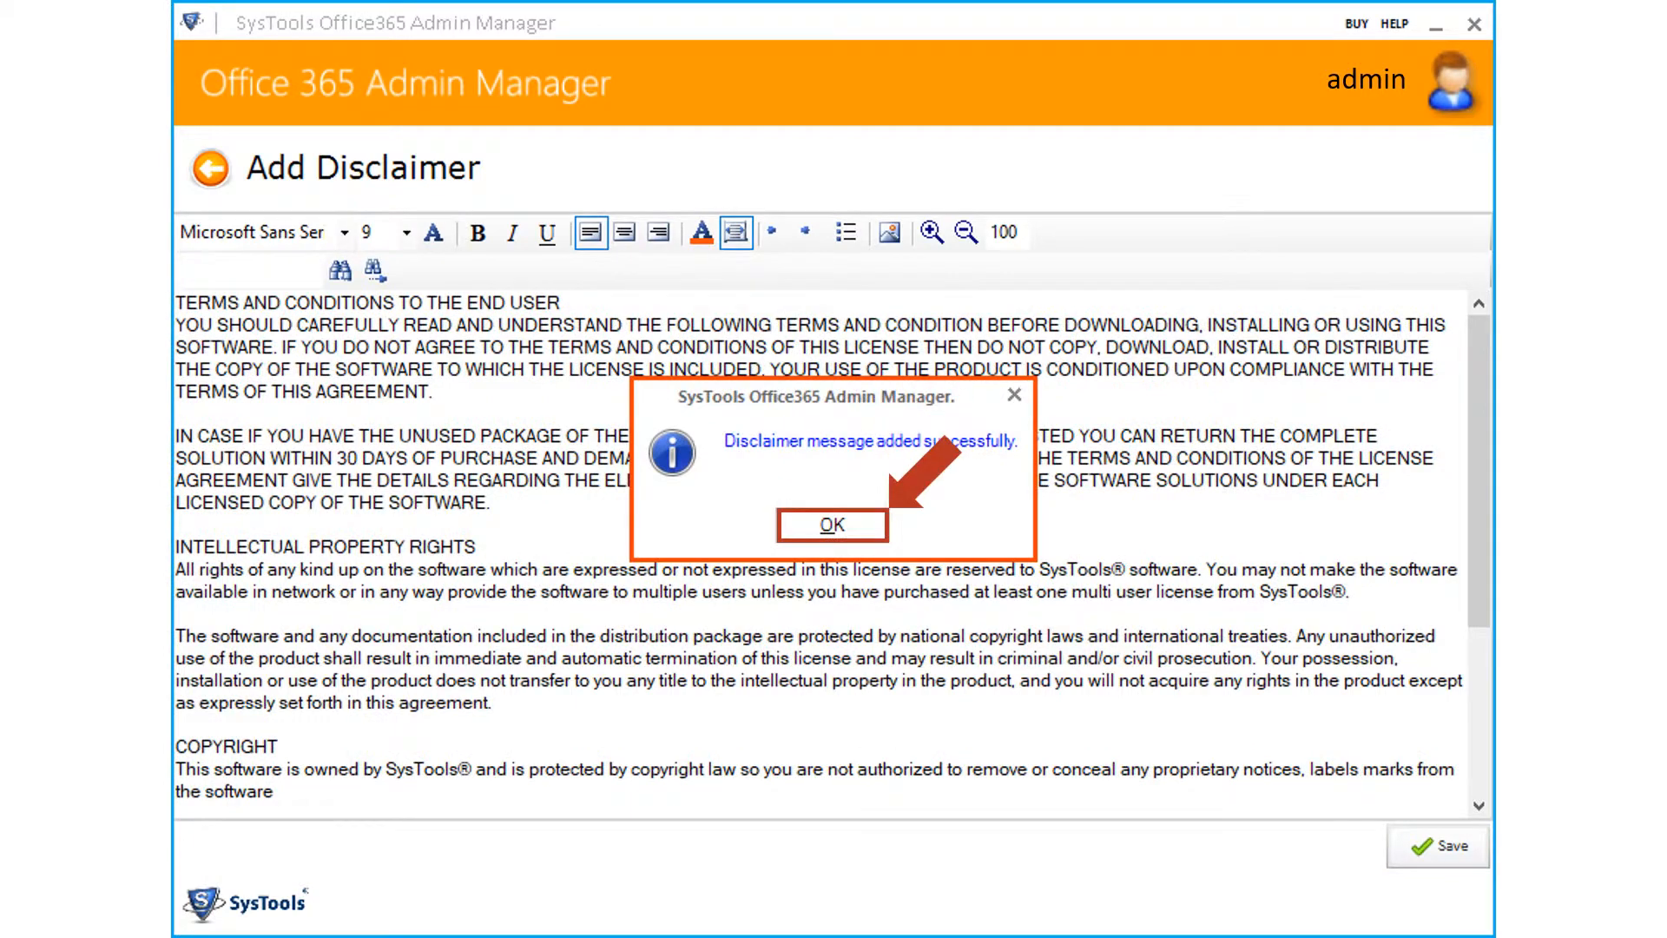
pyautogui.click(834, 525)
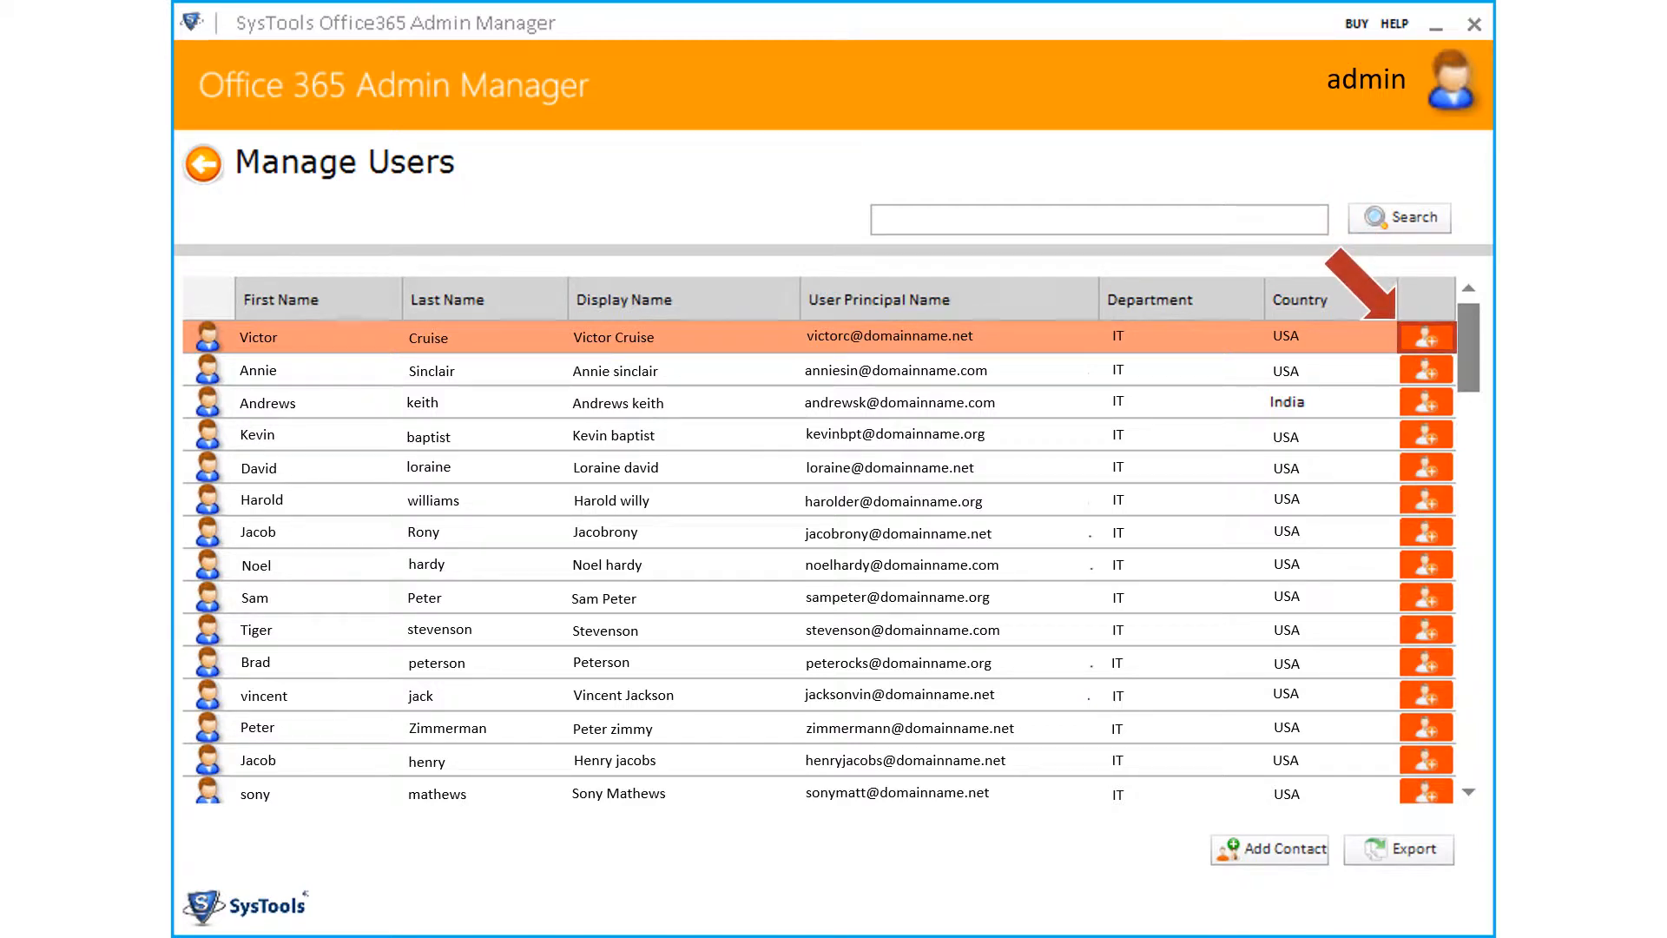
pyautogui.click(1424, 339)
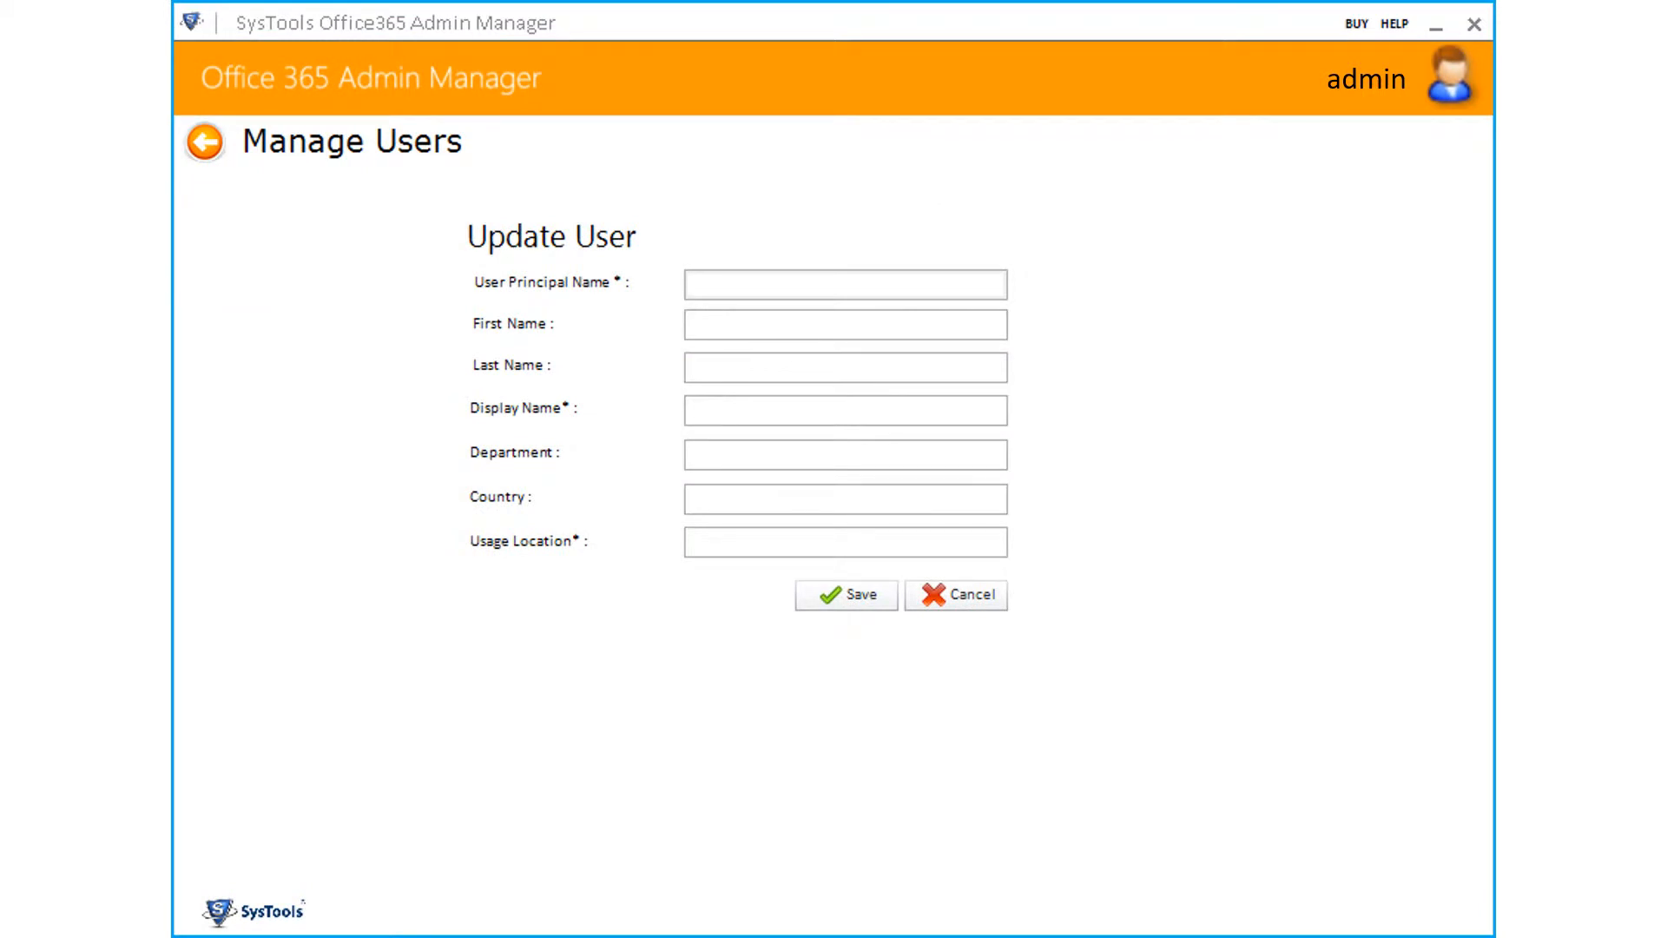
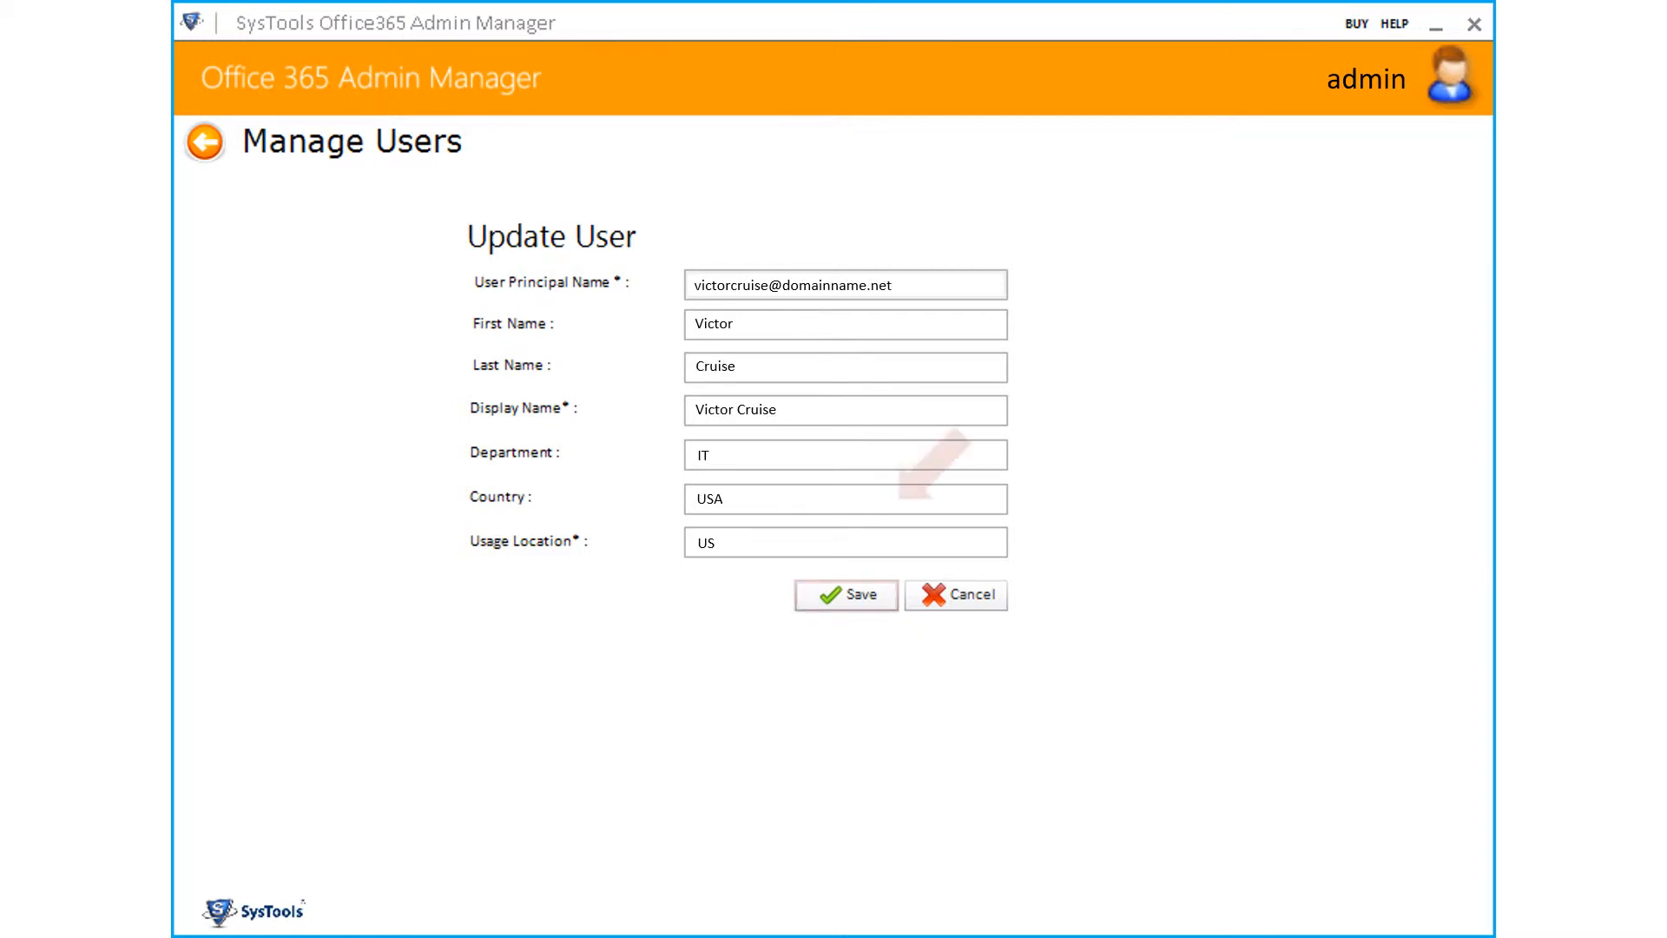
pyautogui.click(845, 594)
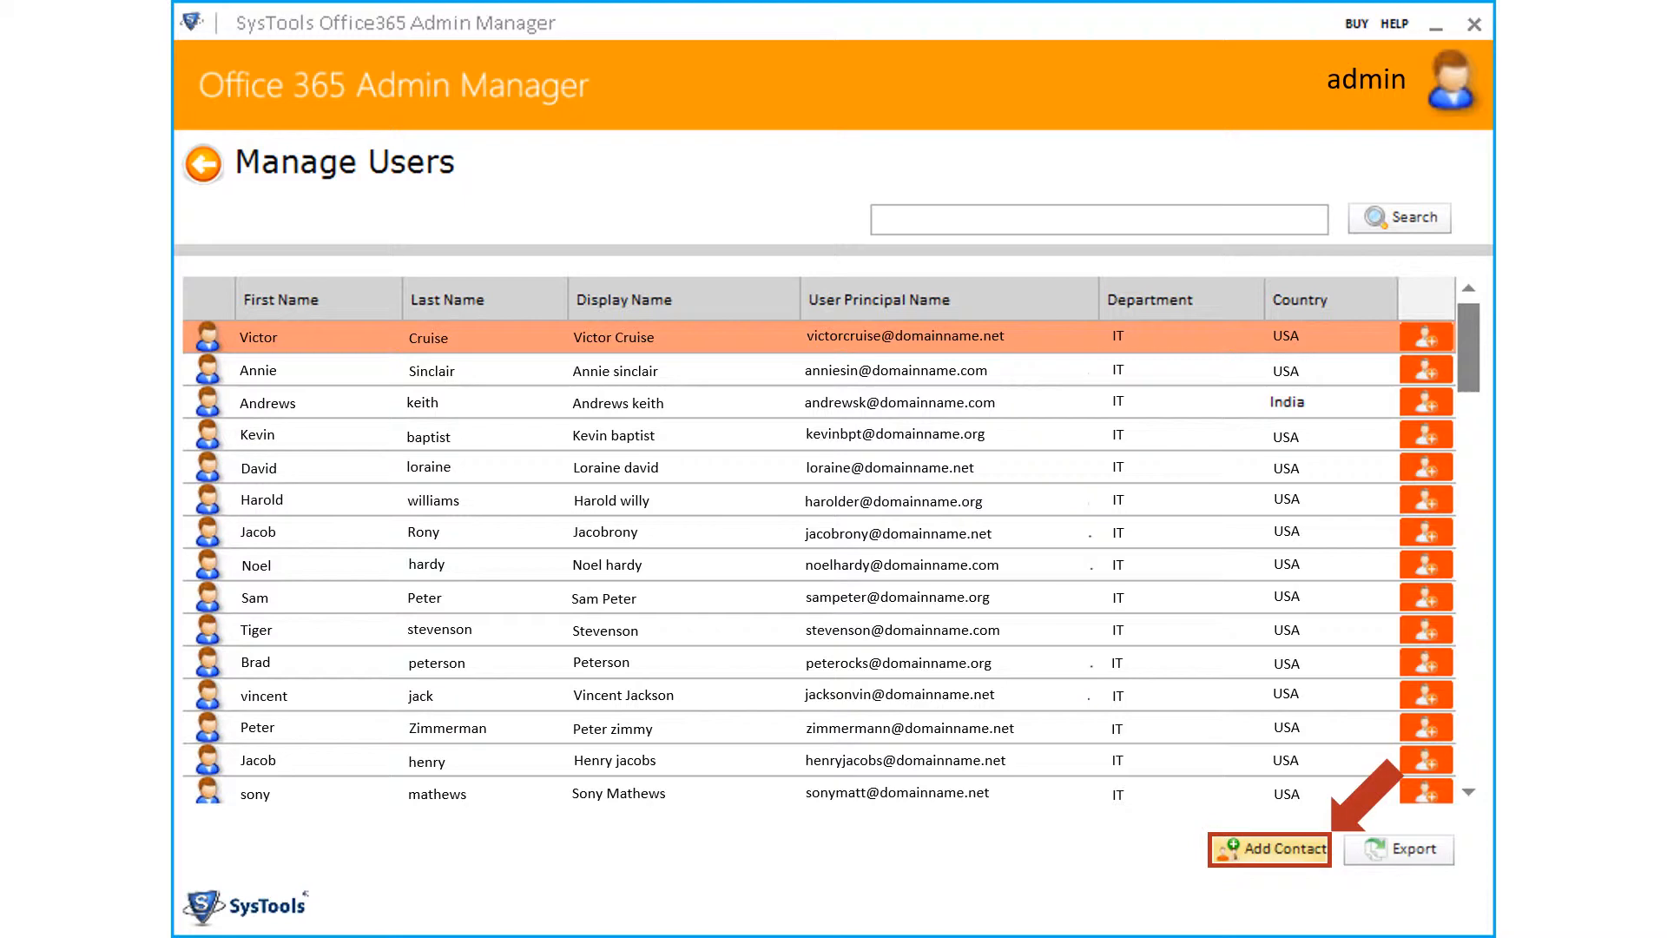
pyautogui.click(1275, 849)
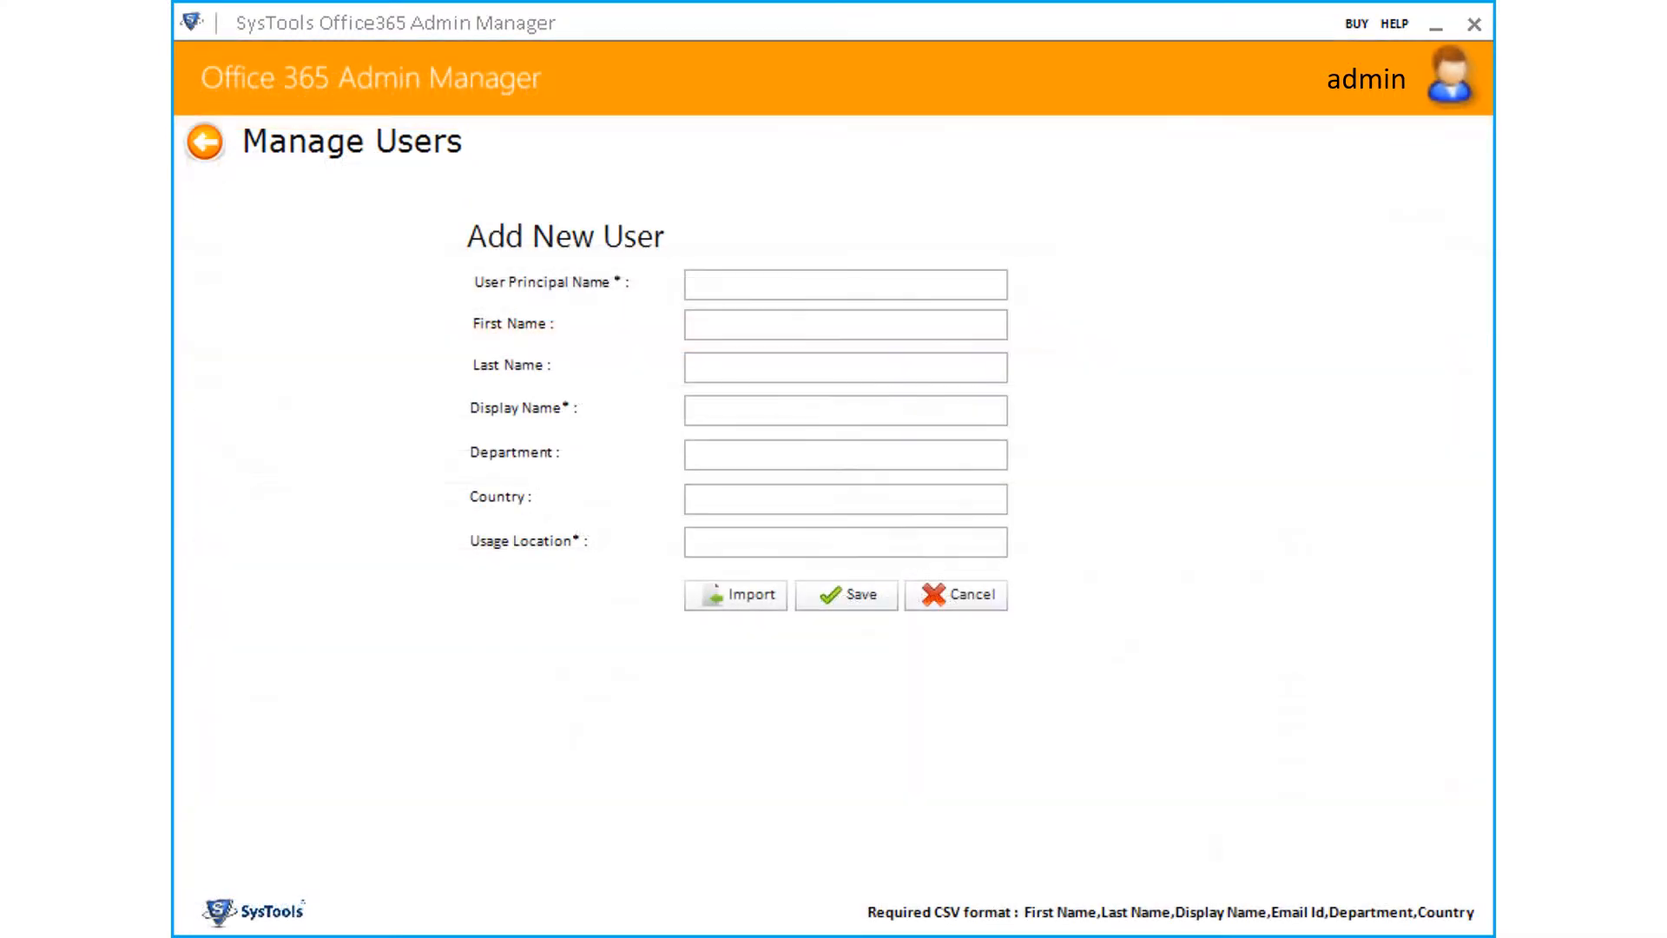
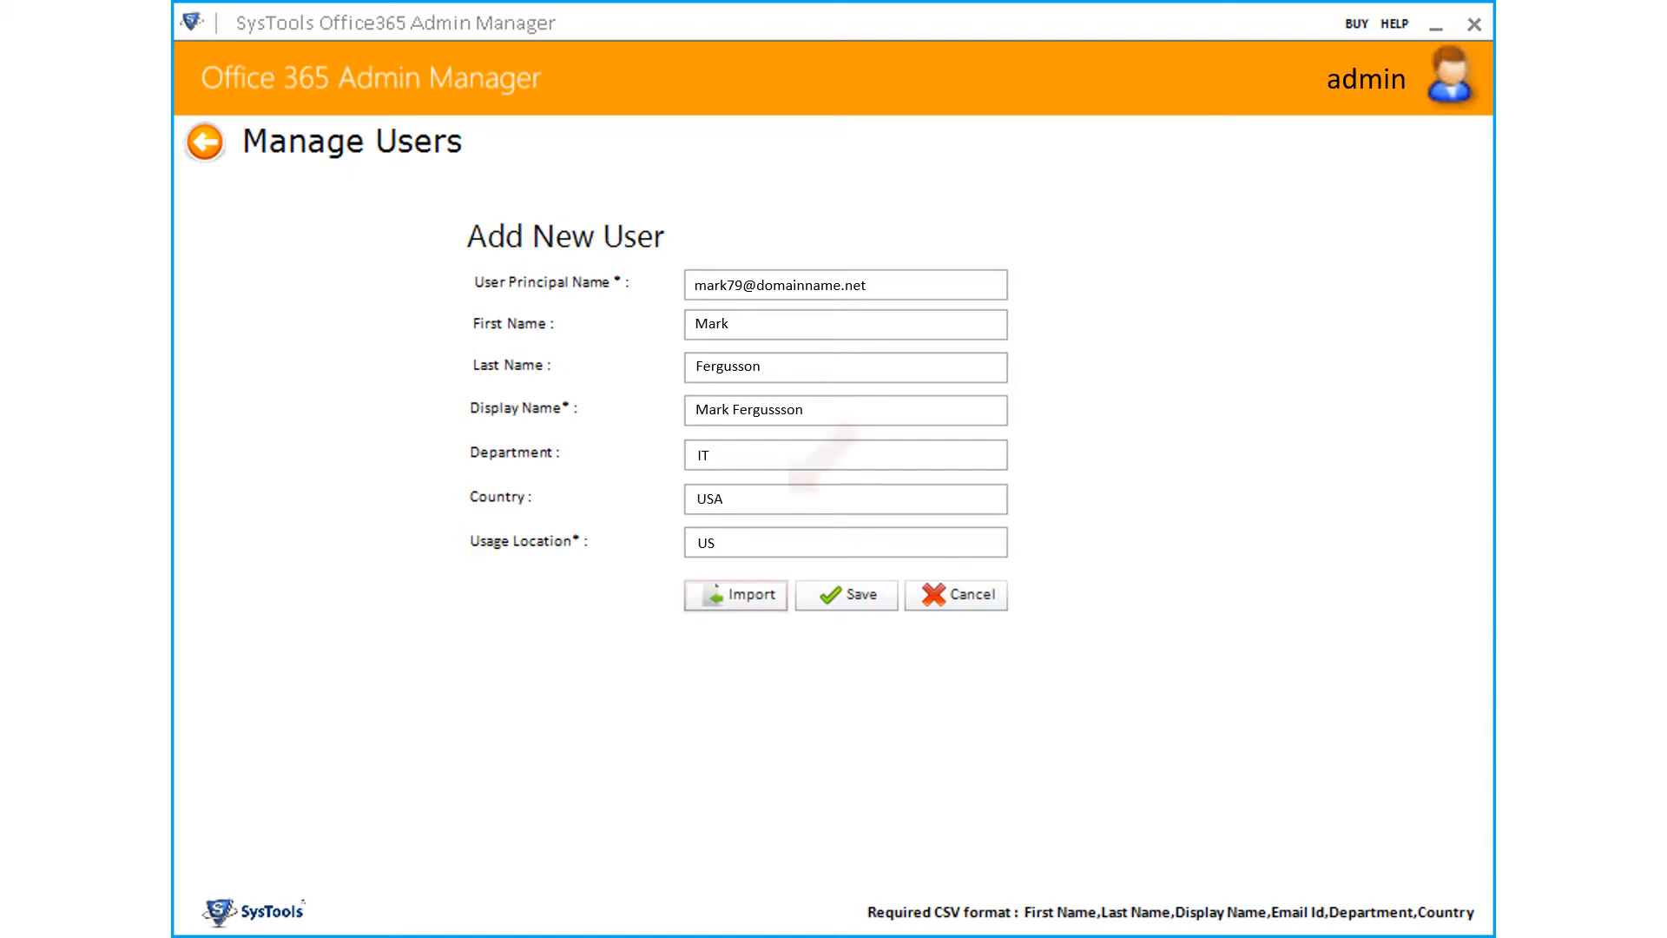
pyautogui.click(736, 594)
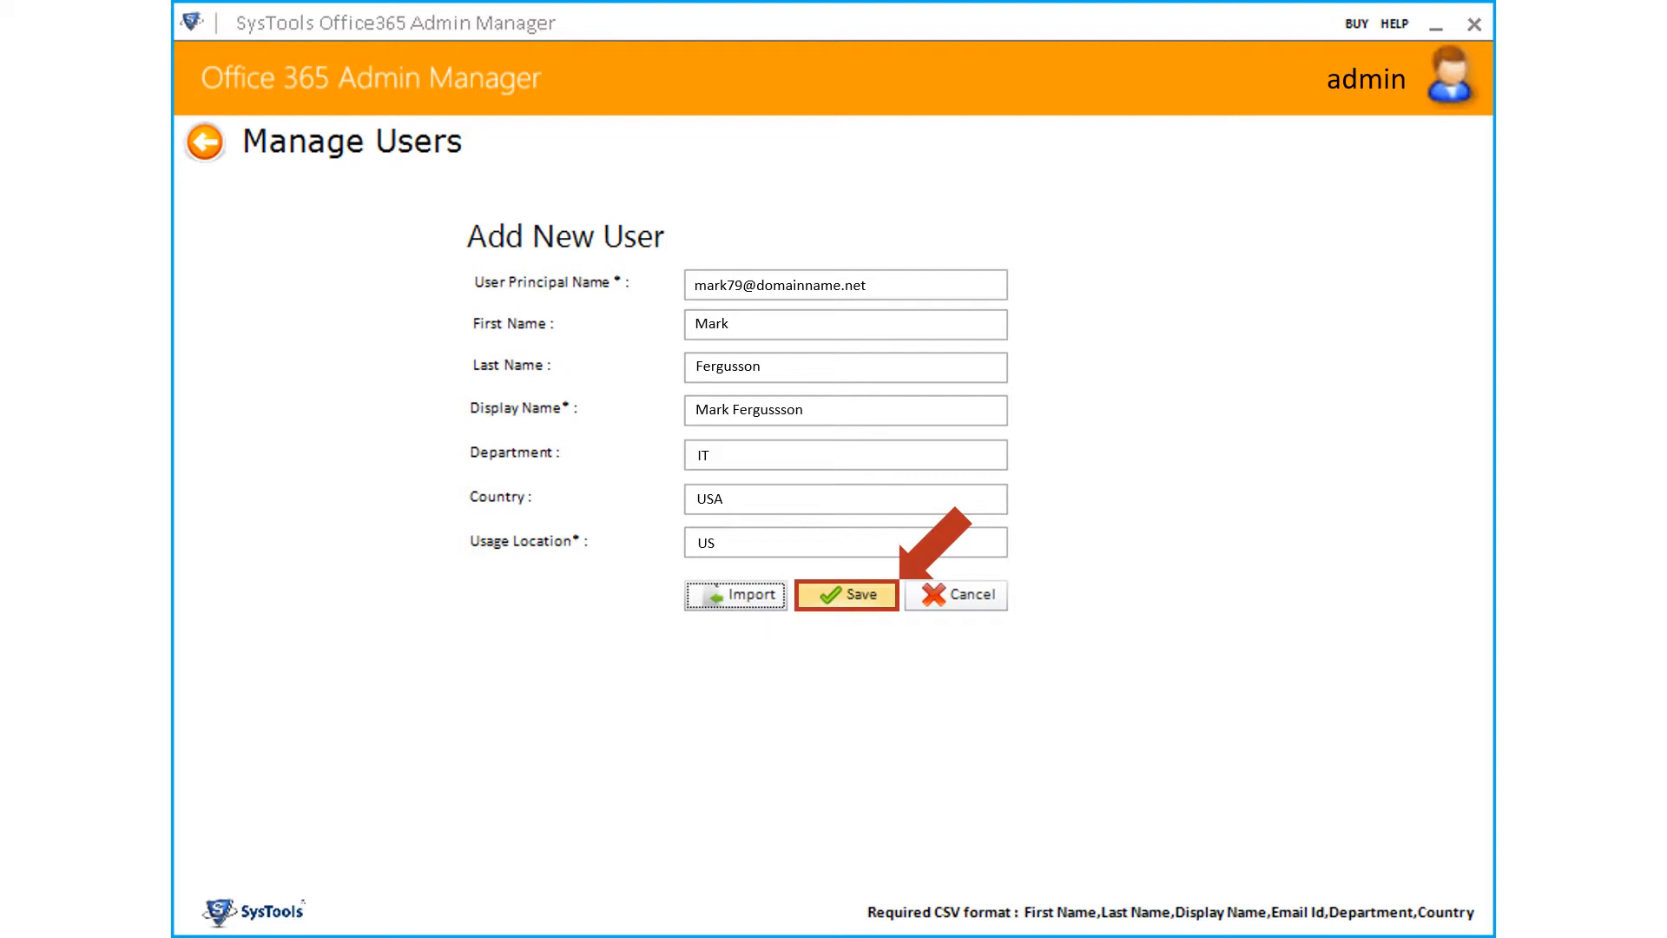
pyautogui.click(847, 594)
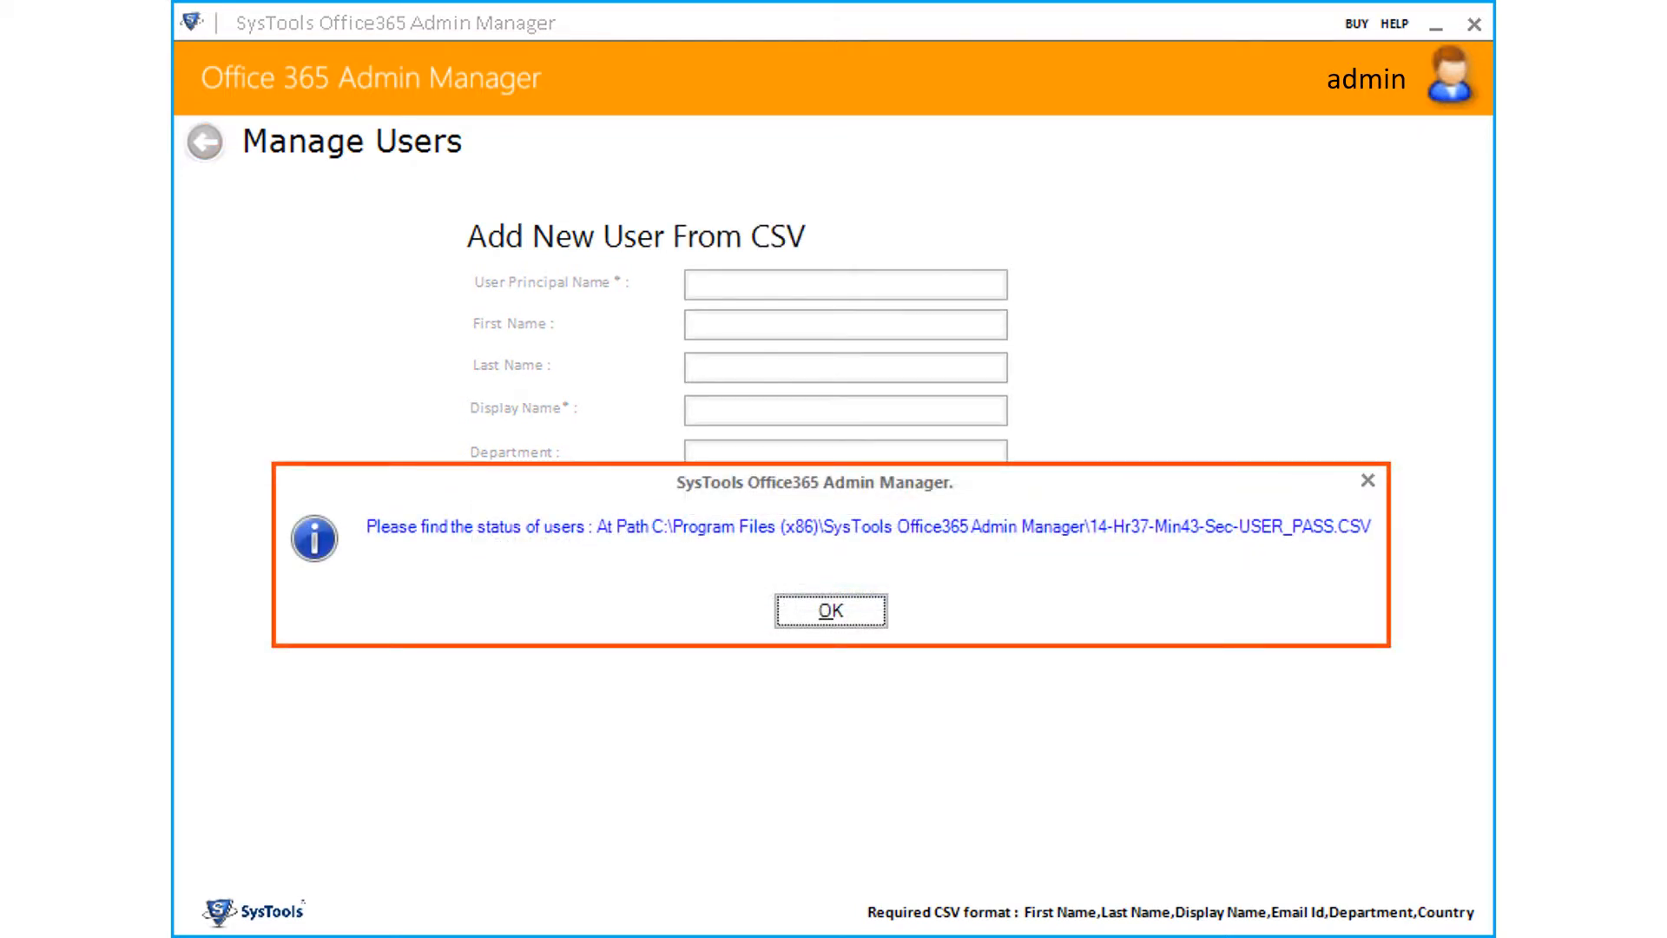
pyautogui.click(830, 612)
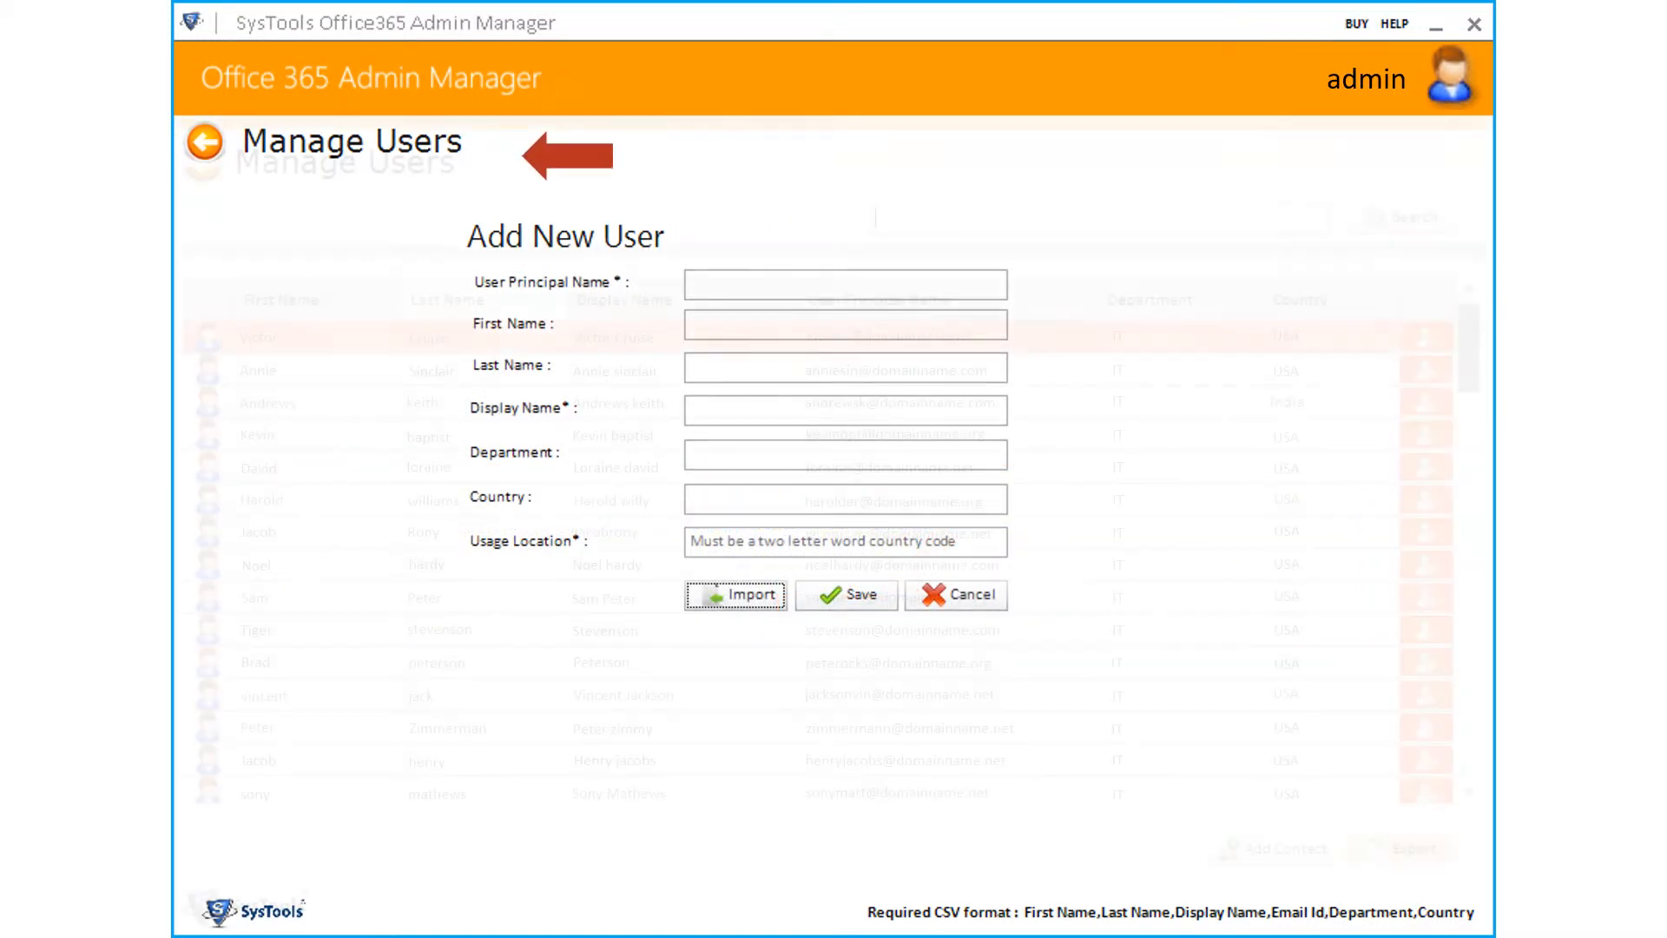
pyautogui.click(965, 594)
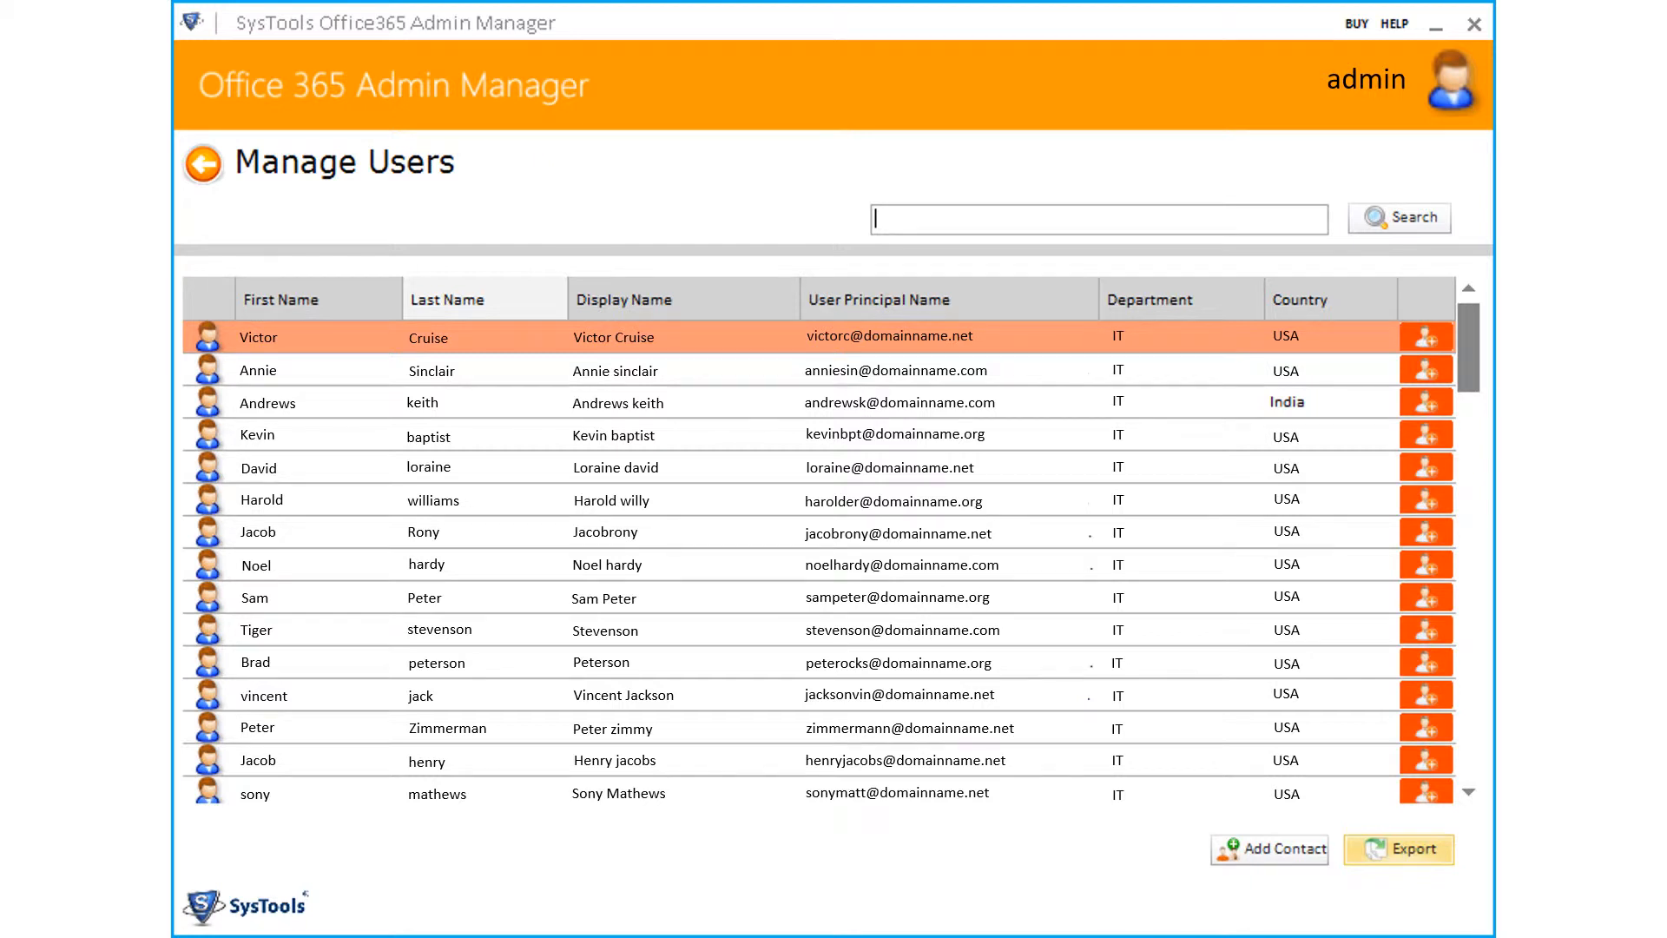
pyautogui.click(1398, 850)
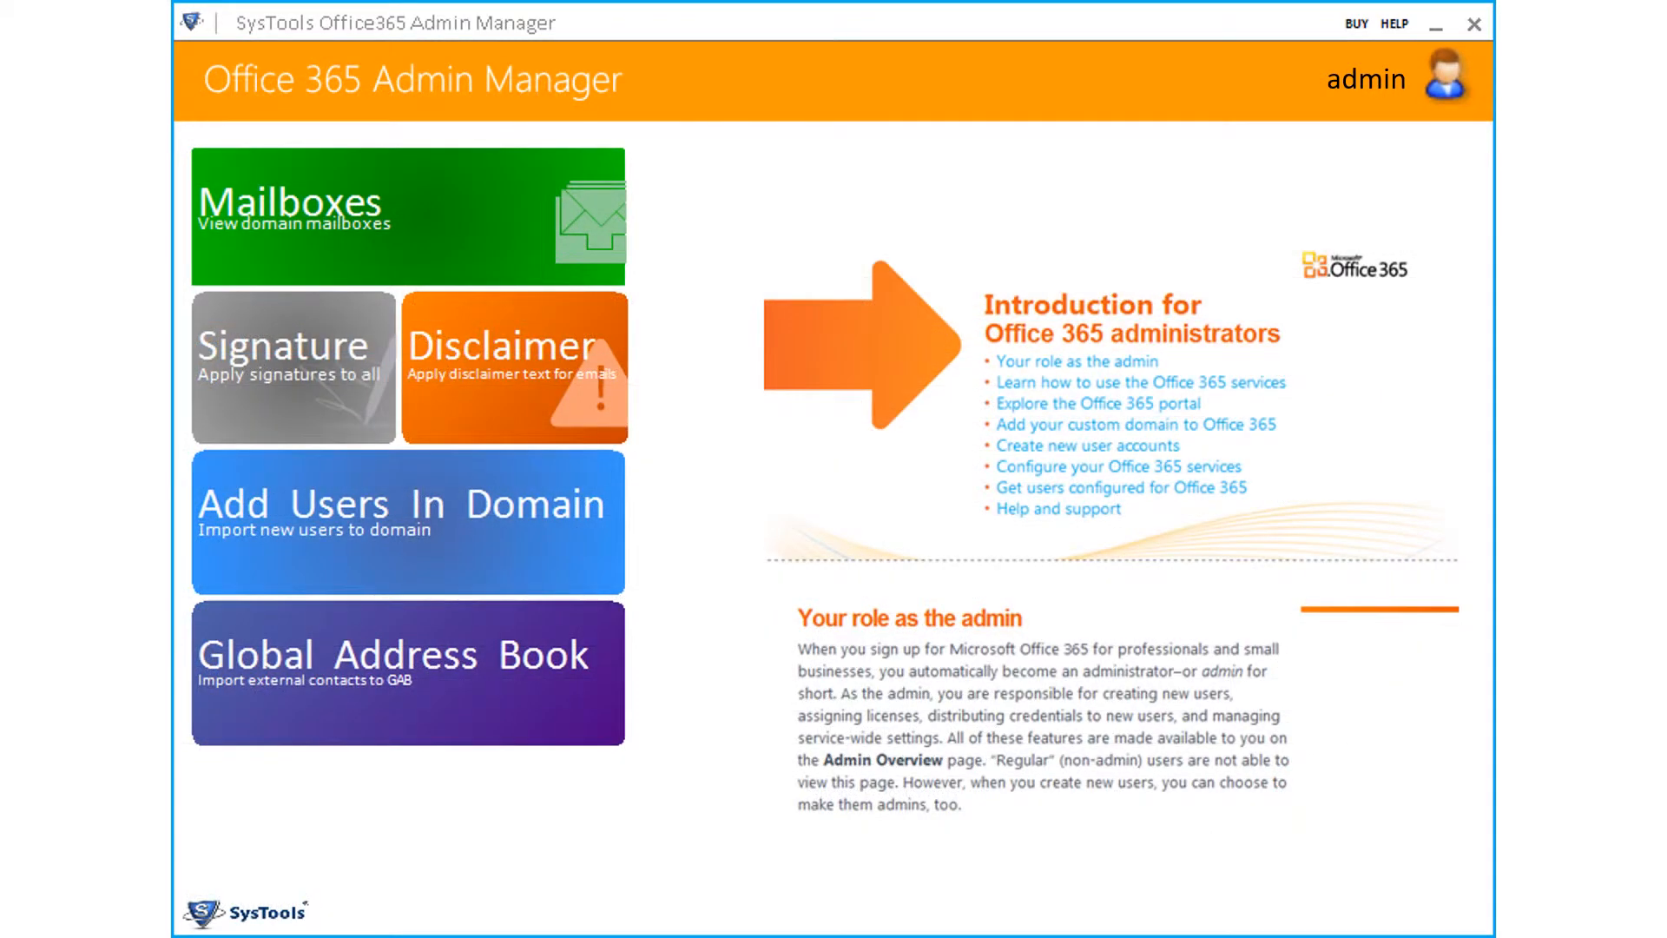
# Step: Import external contacts from Contacts.csv into the Global Address Book and confirm the status report
pyautogui.click(406, 677)
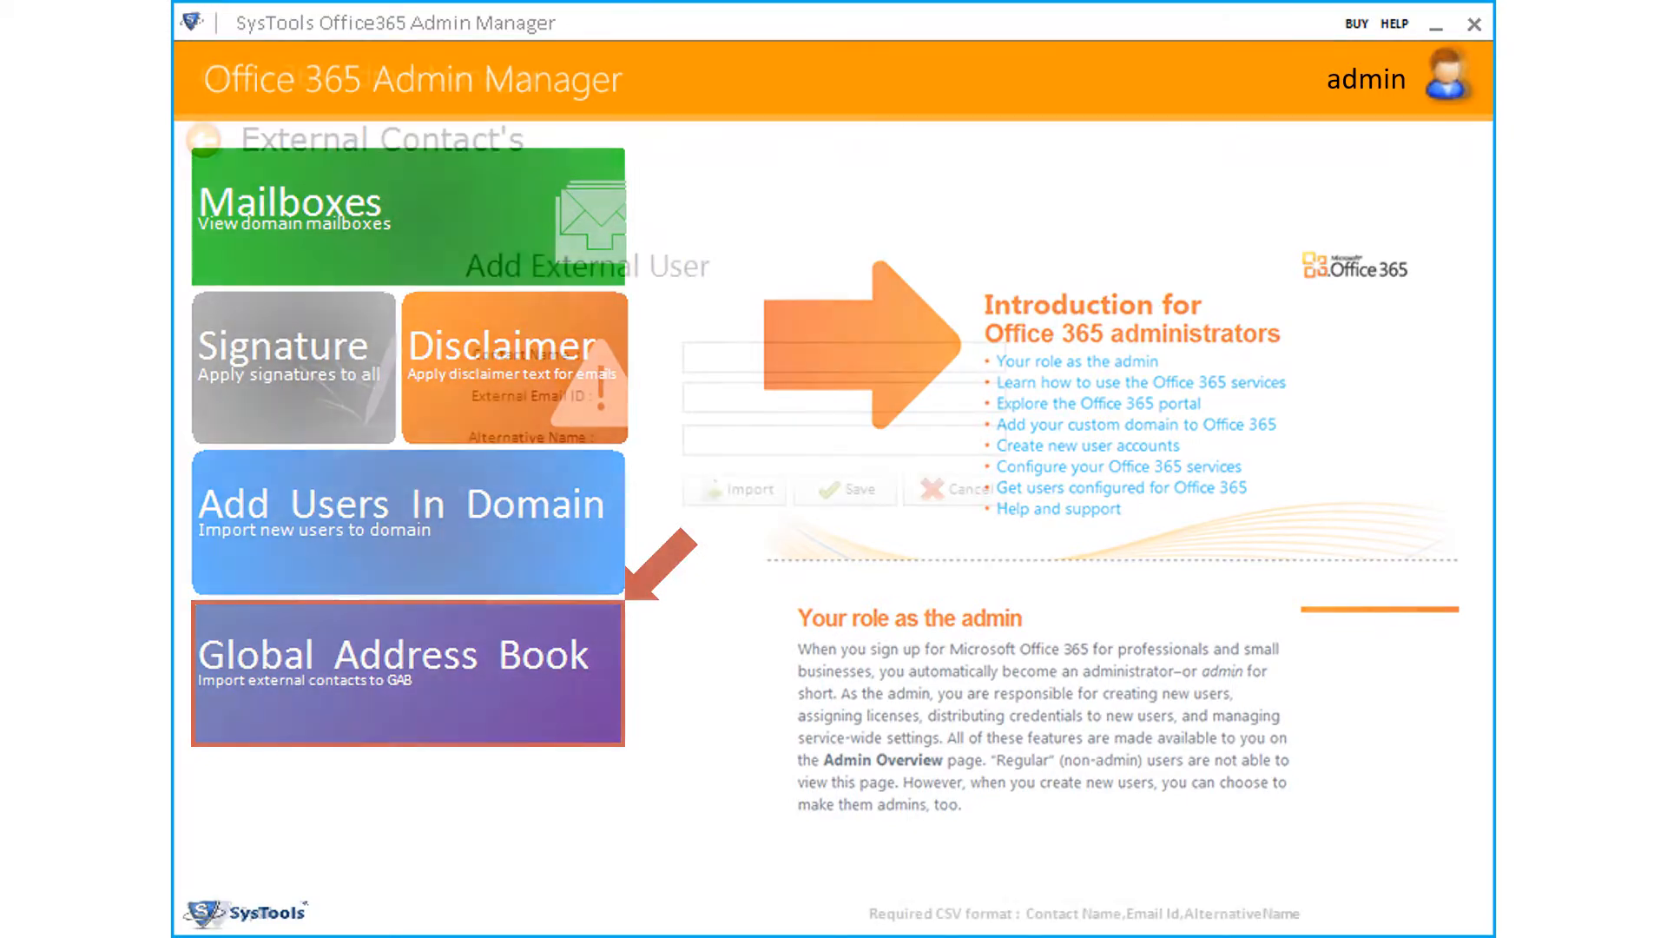
pyautogui.click(406, 674)
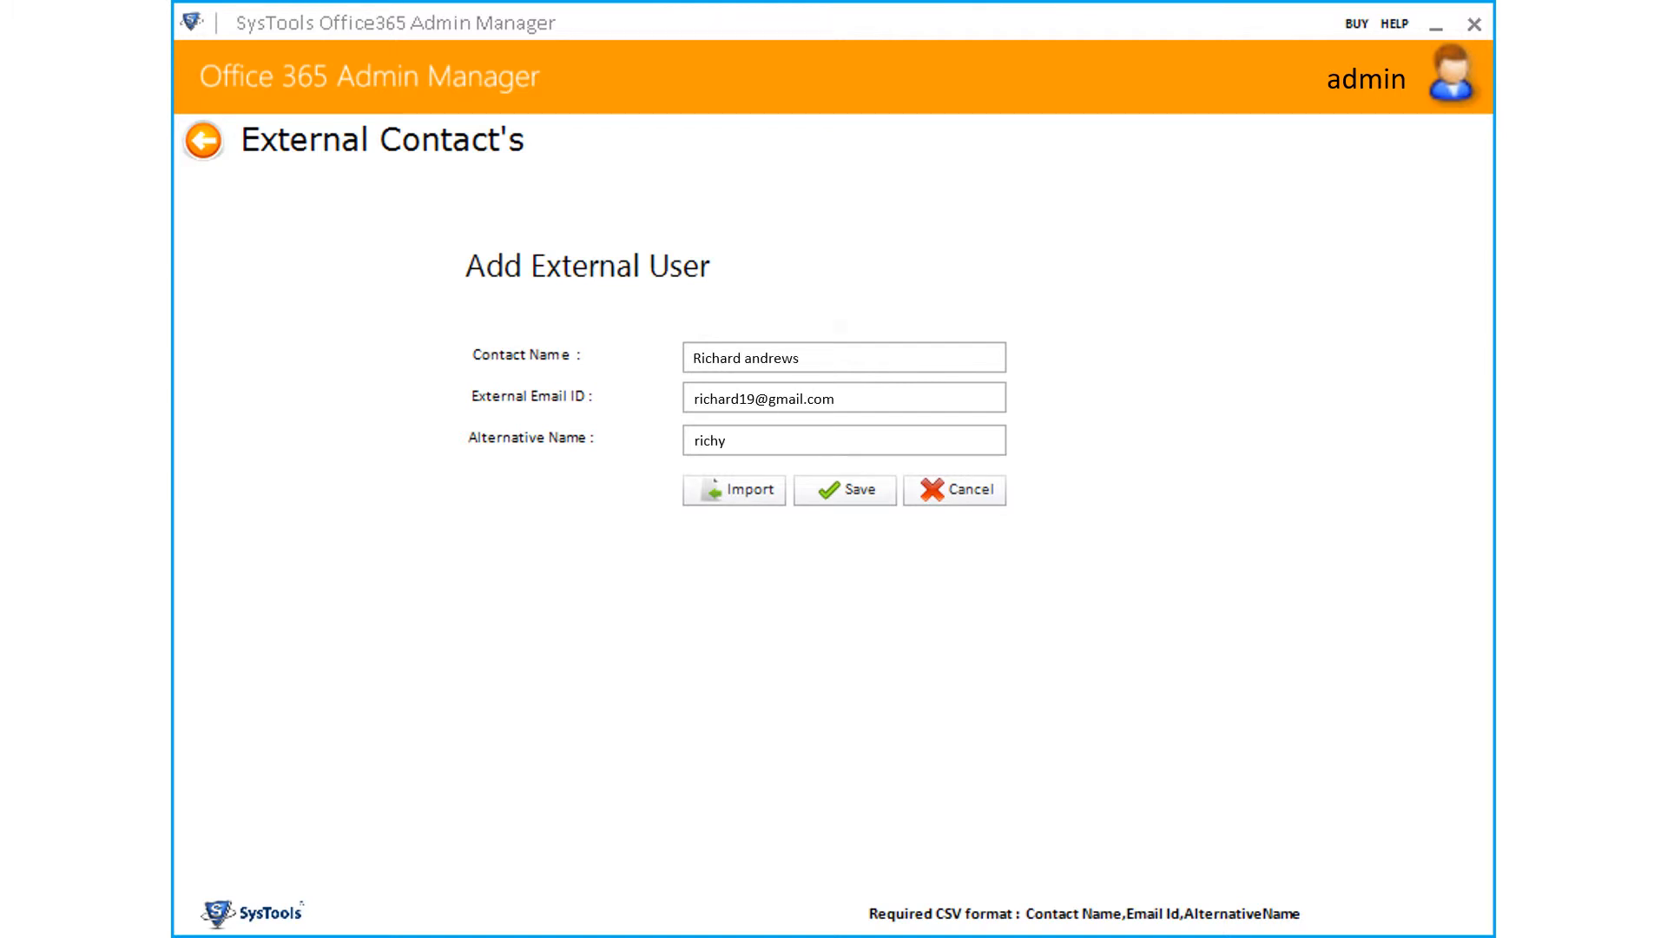
pyautogui.click(733, 490)
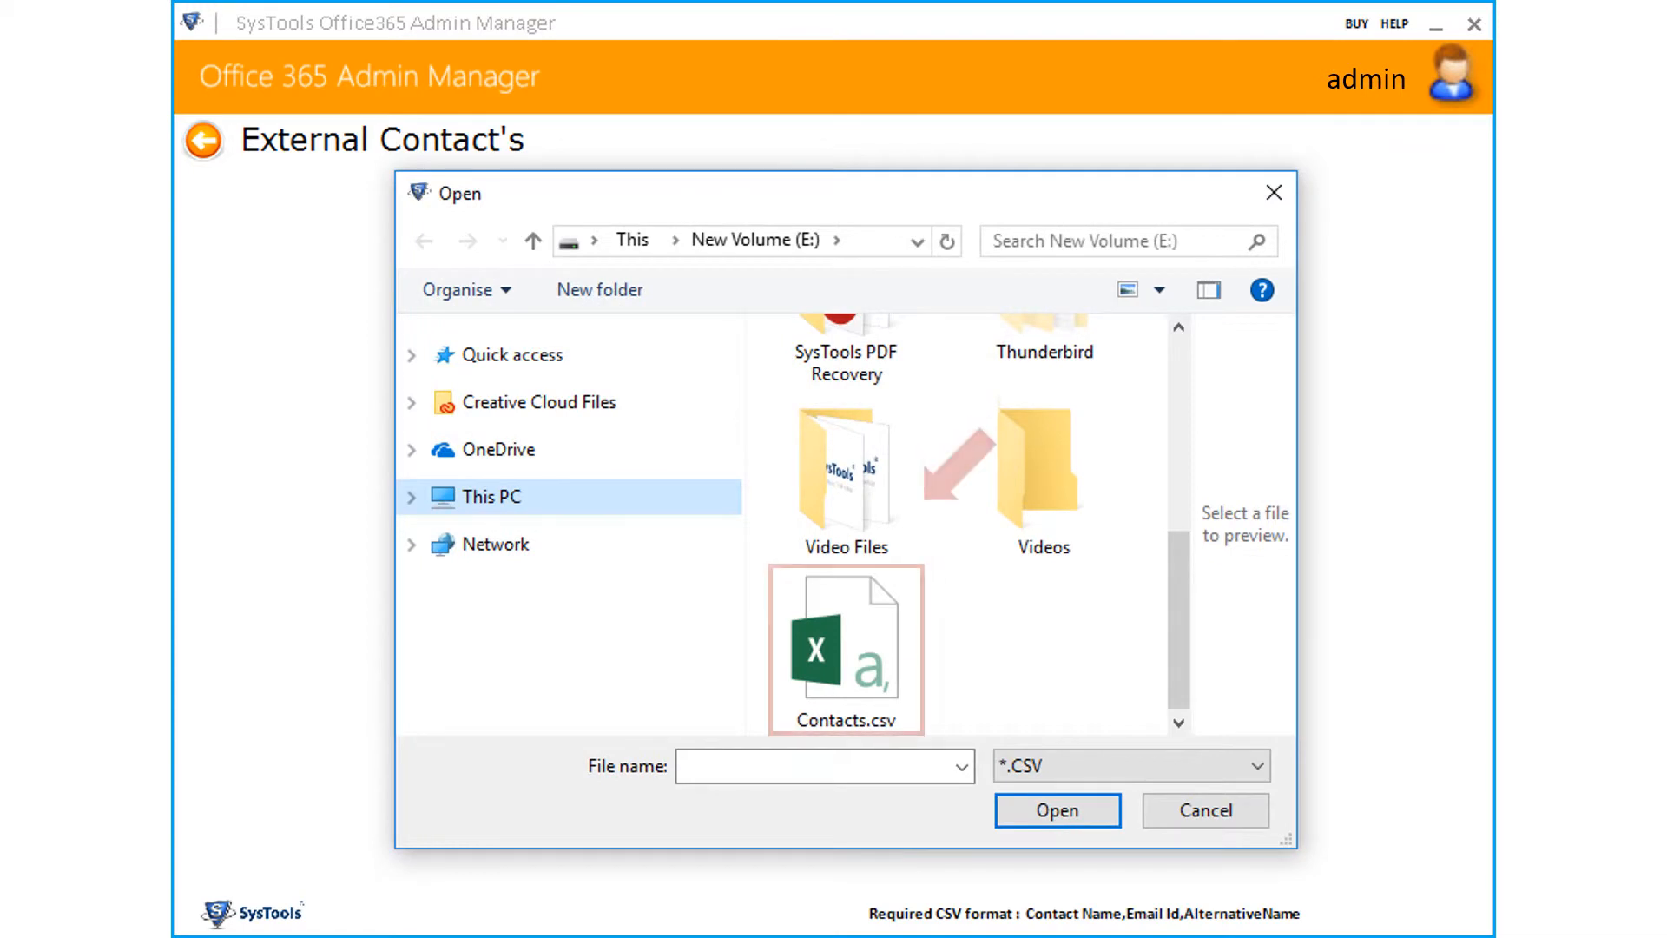
pyautogui.click(851, 656)
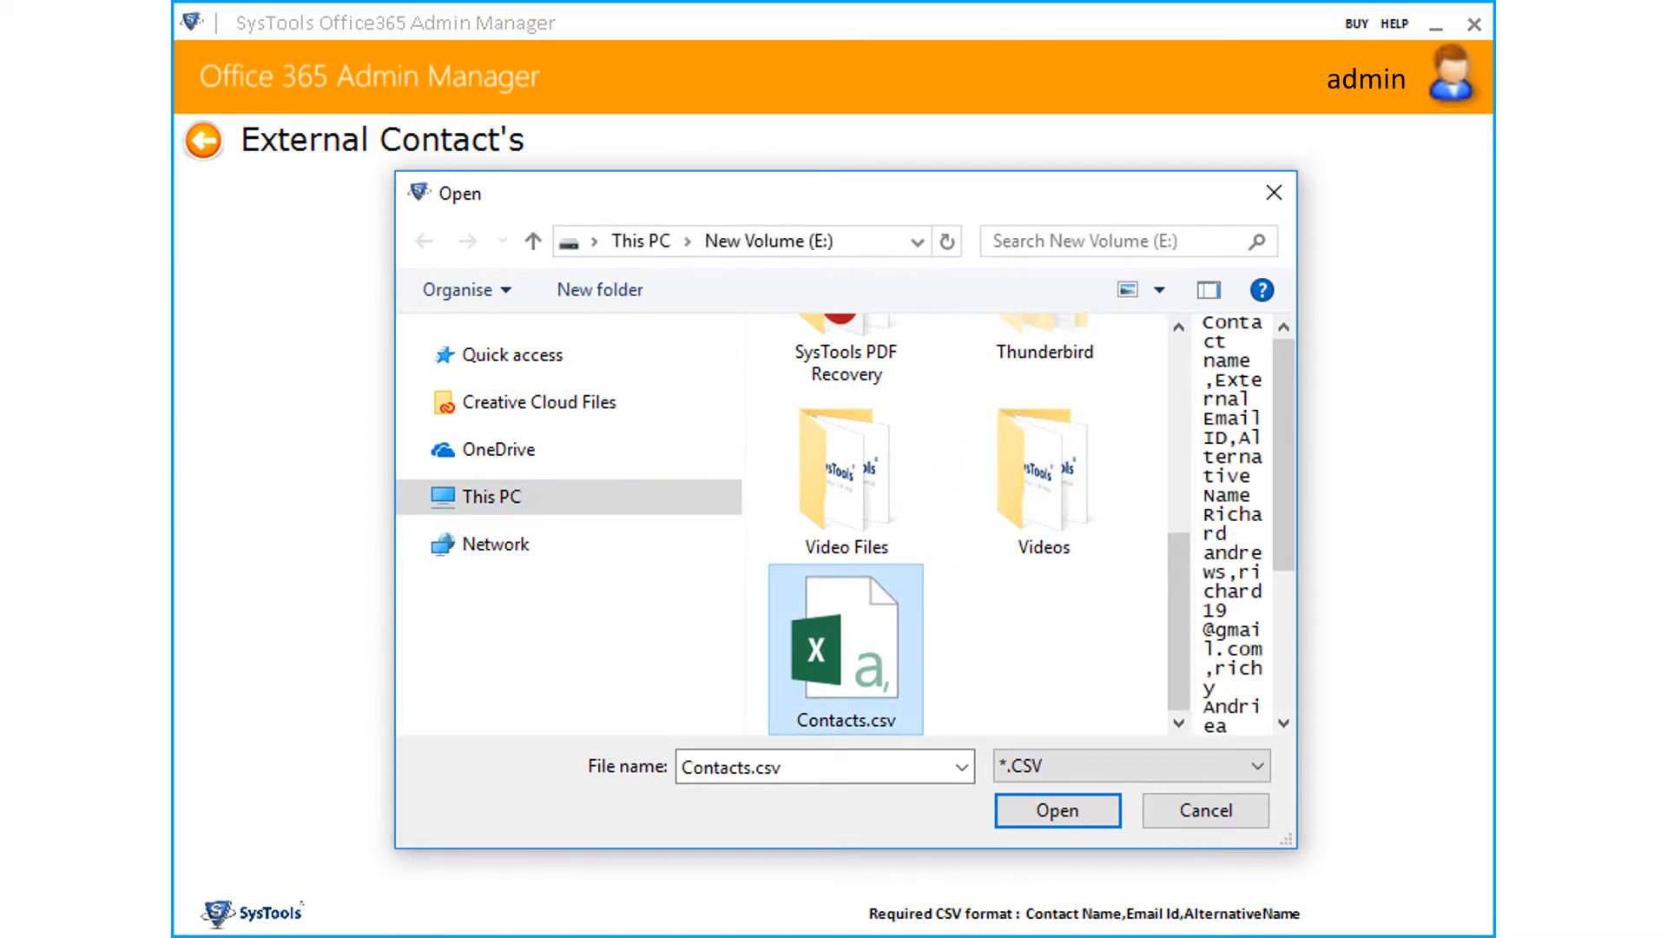
pyautogui.click(1058, 809)
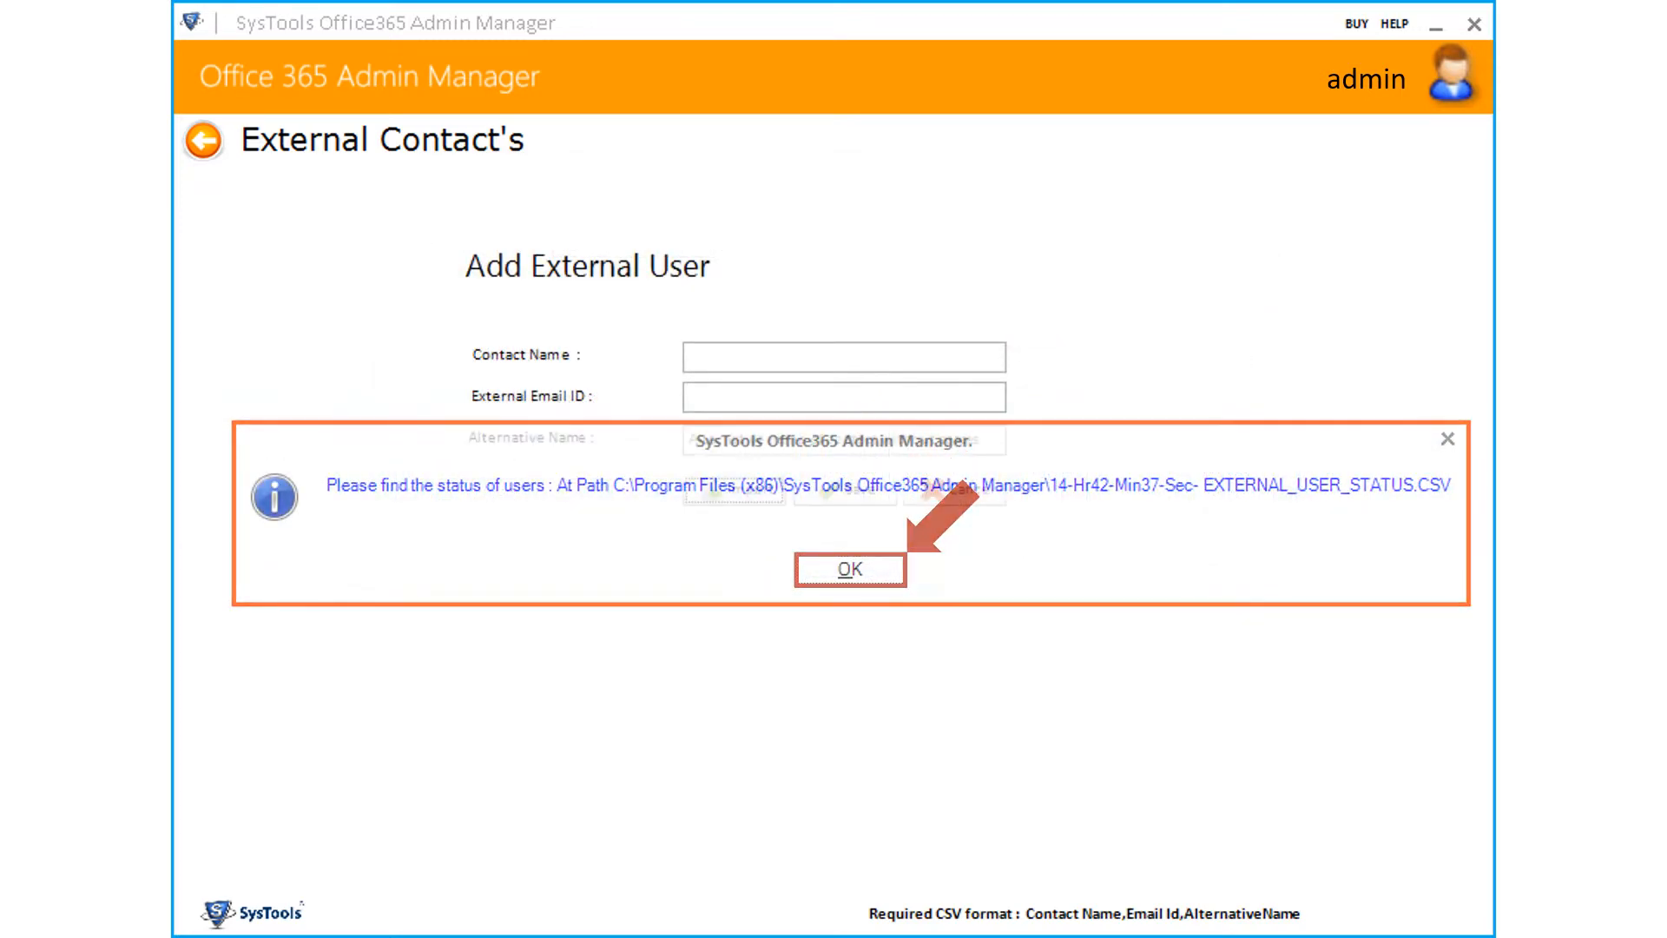
pyautogui.click(851, 568)
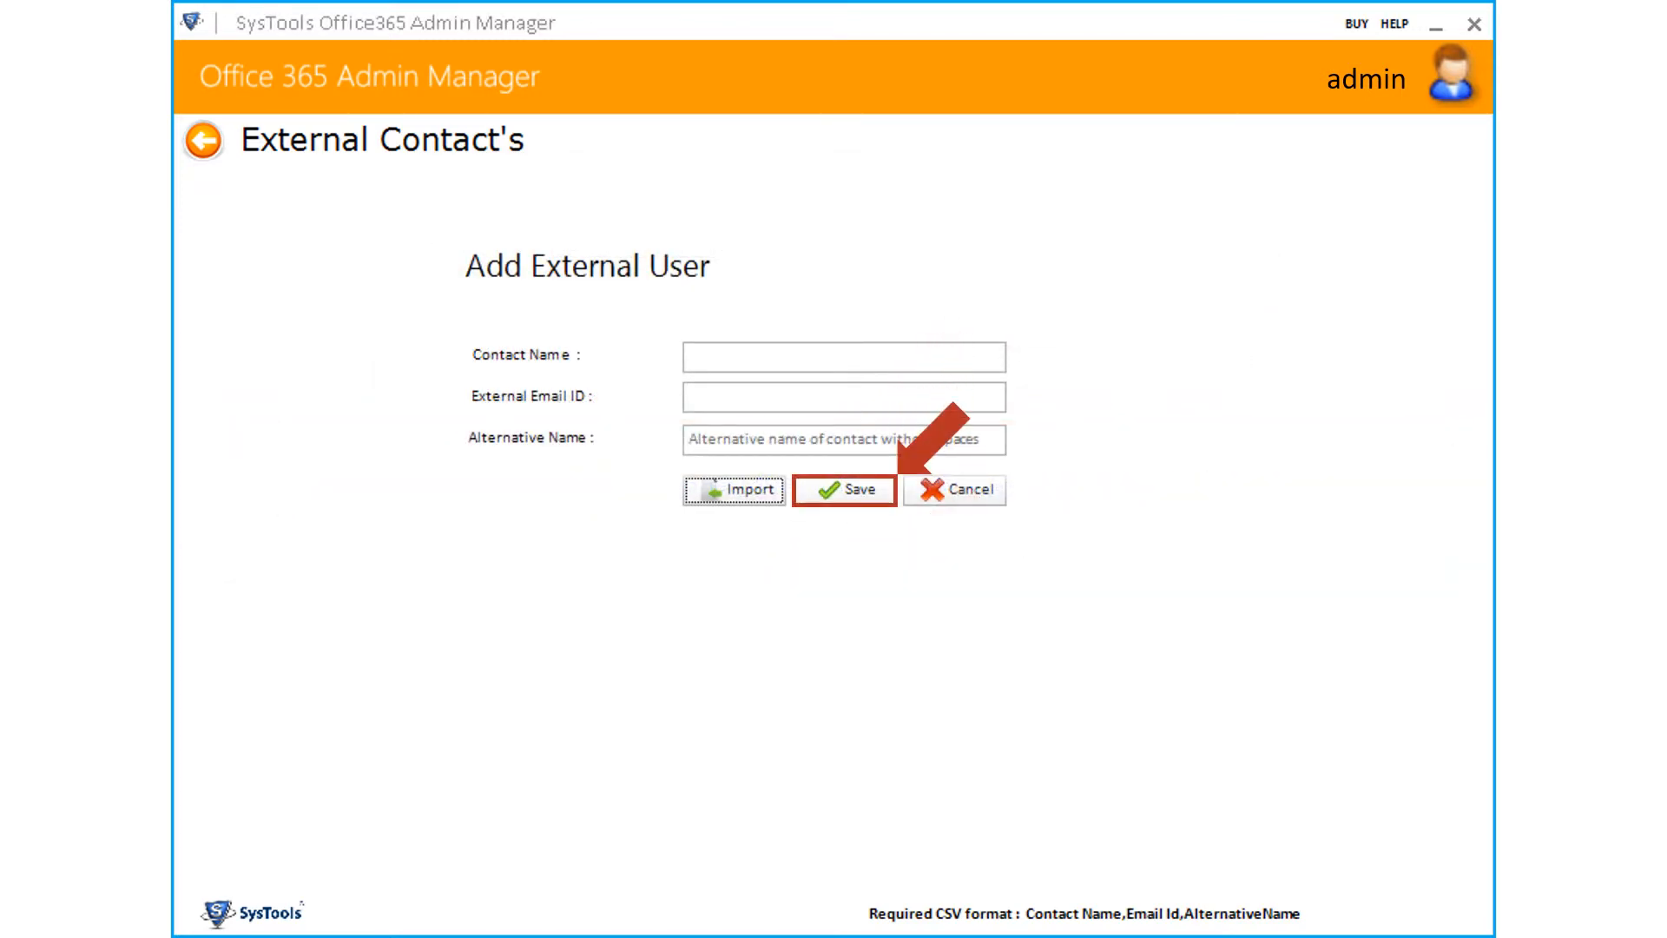